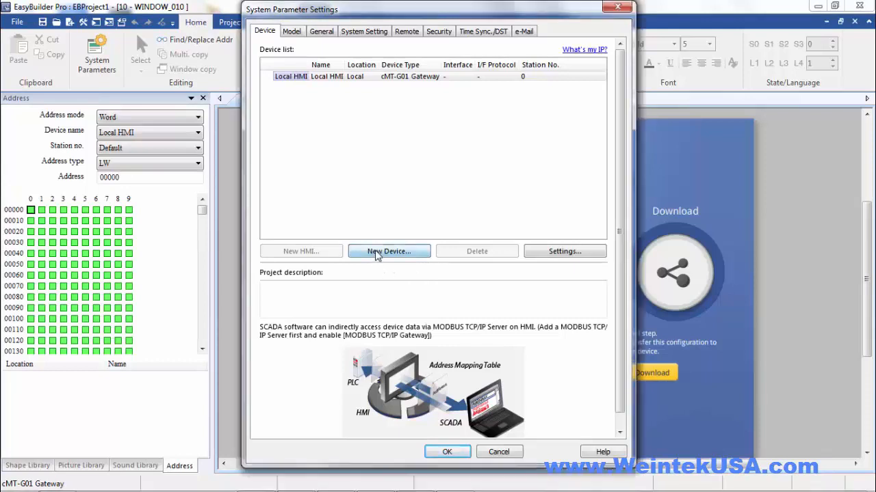
- Add a FATEK FB/FBs/B1/B1z Series device over Ethernet at IP 192.168.10.3
left_click(388, 251)
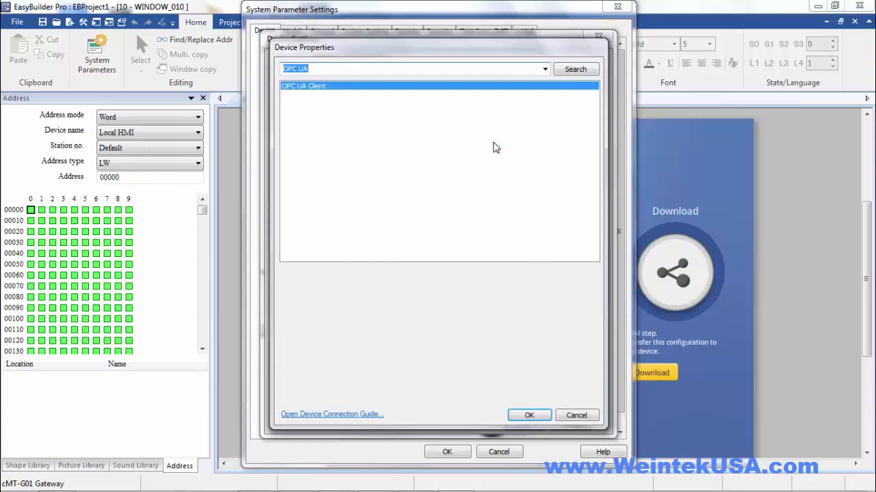
type("fat")
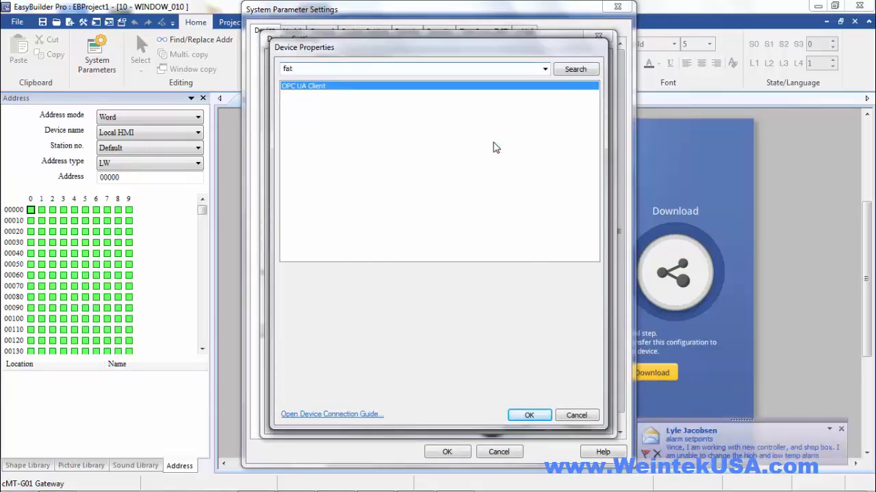
left_click(325, 85)
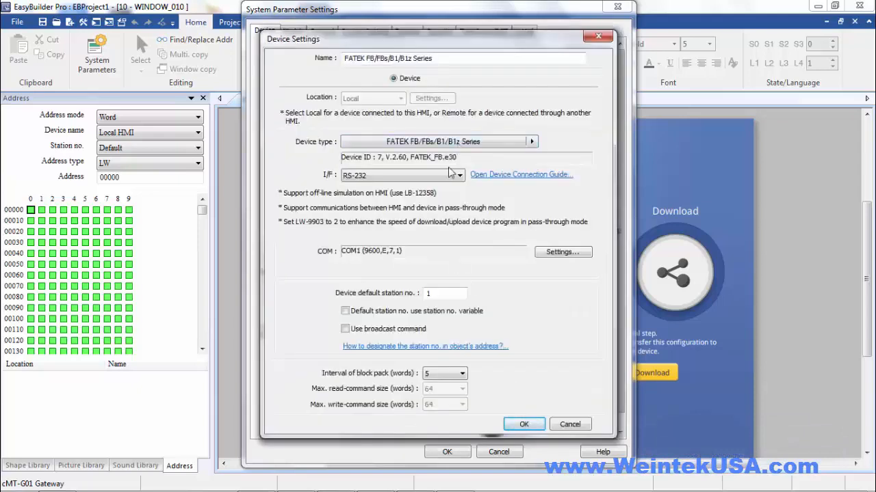
left_click(459, 175)
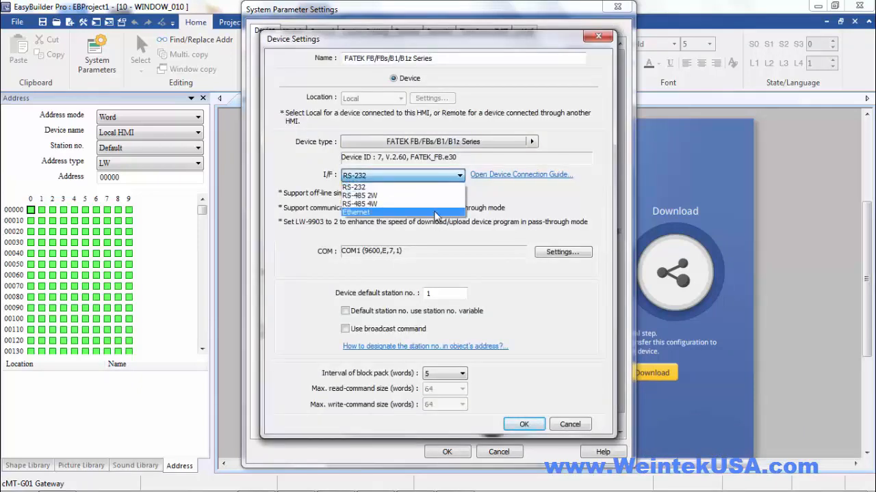
left_click(356, 212)
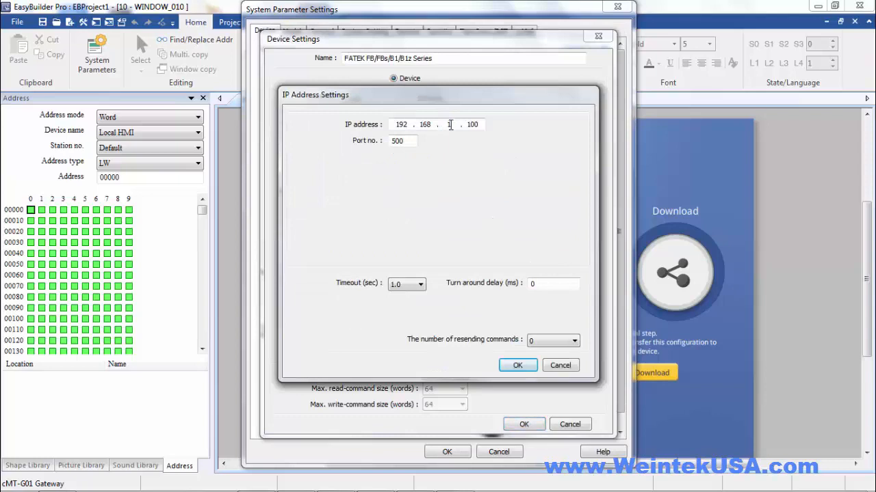
type("10.3")
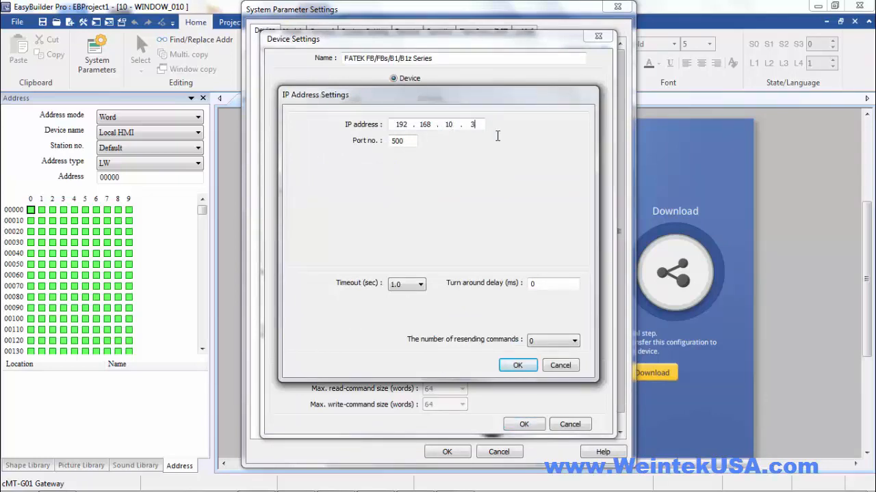
left_click(518, 365)
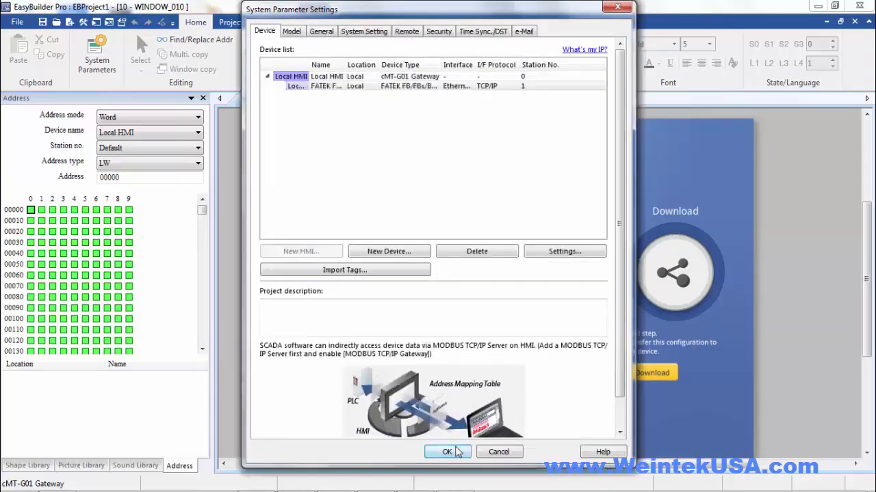
- Turn off username/password and certificate authentication in the OPC UA server settings
left_click(446, 452)
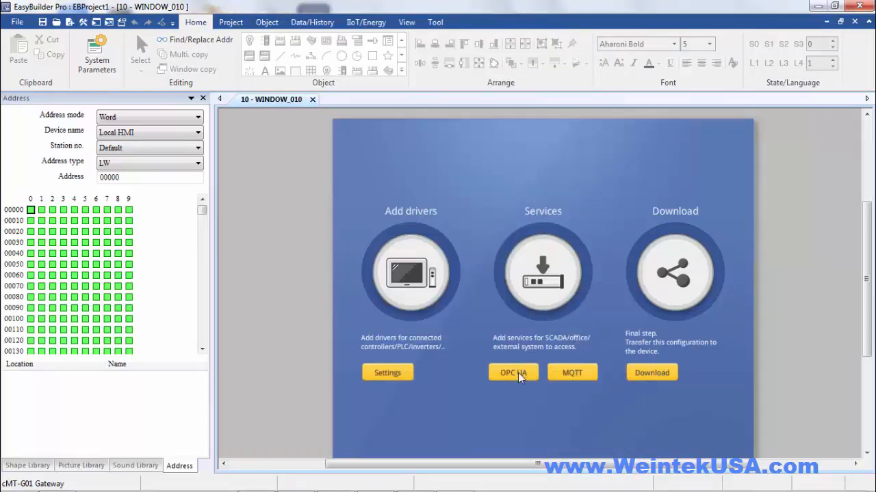
left_click(513, 373)
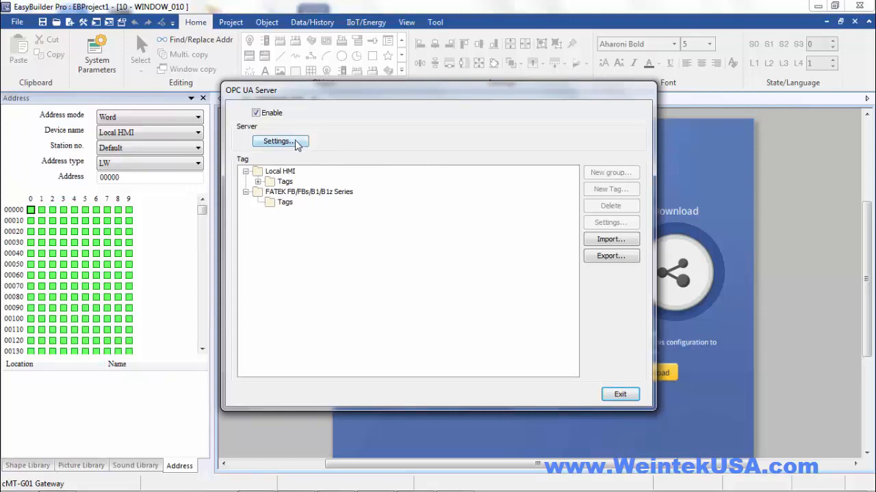
left_click(277, 141)
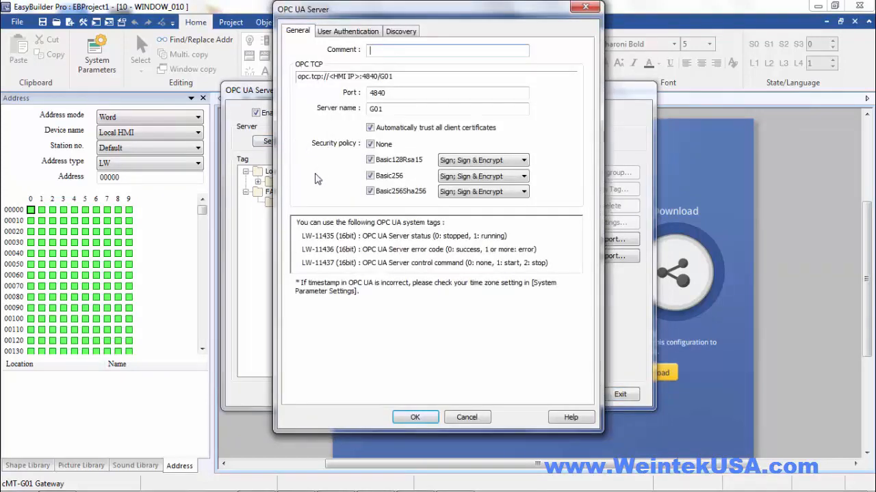
left_click(348, 30)
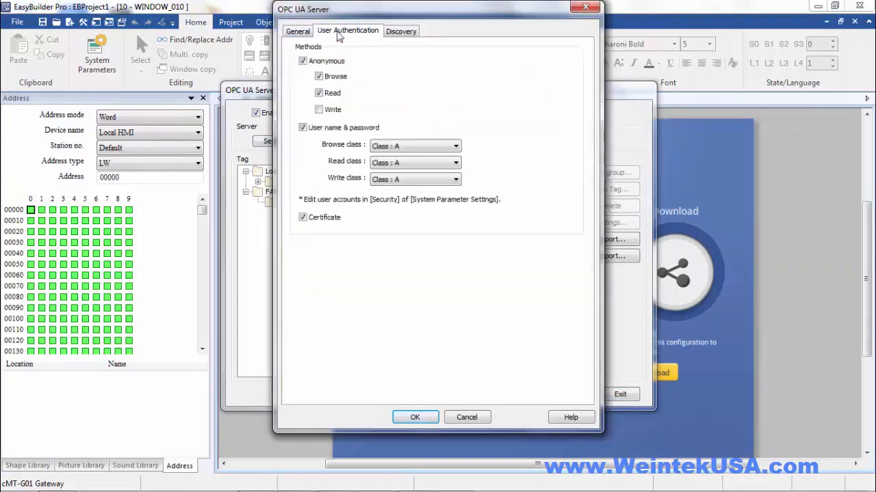
left_click(302, 127)
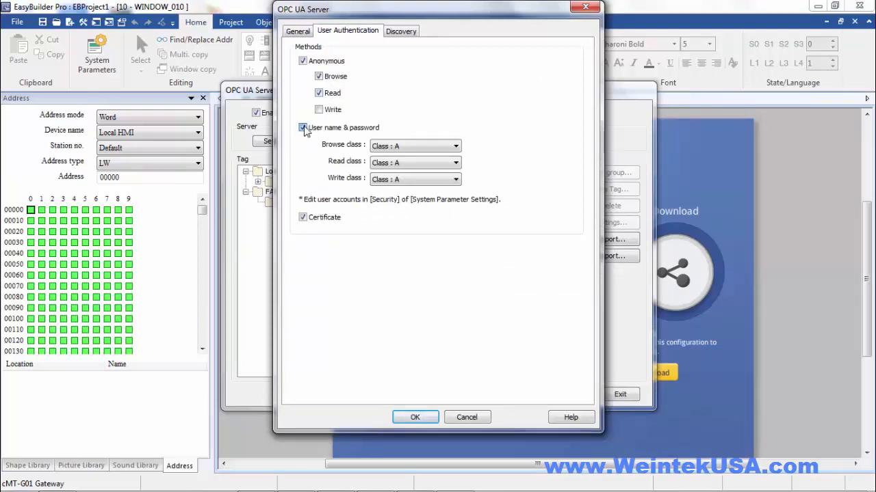
left_click(302, 127)
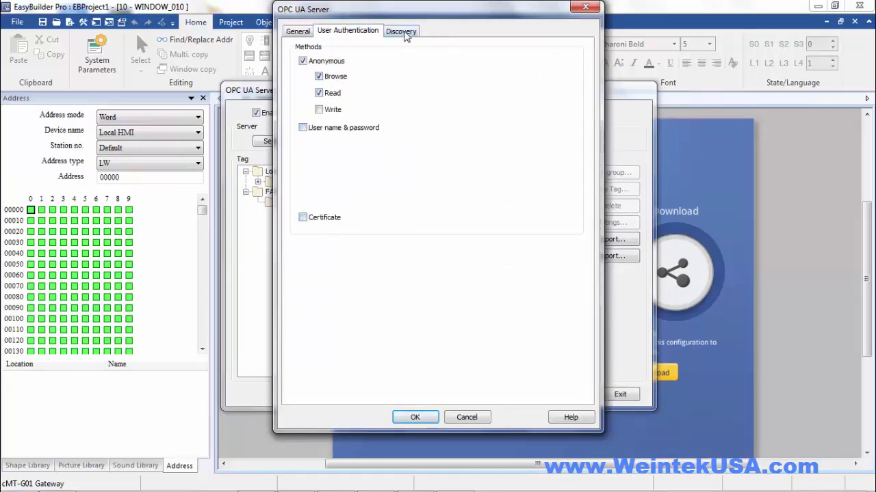
left_click(401, 31)
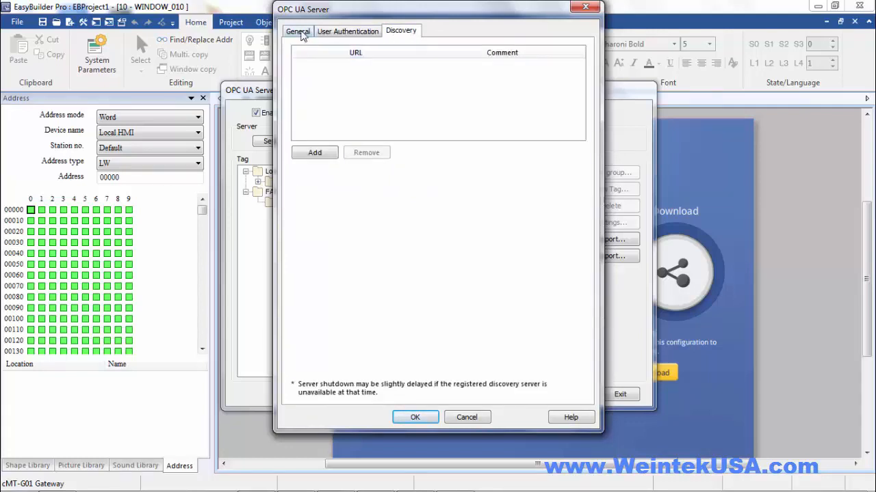
left_click(298, 31)
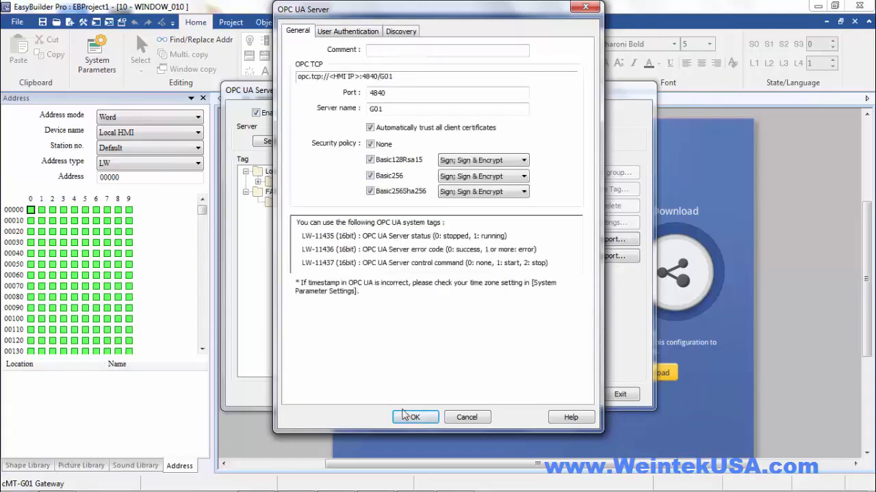
left_click(415, 417)
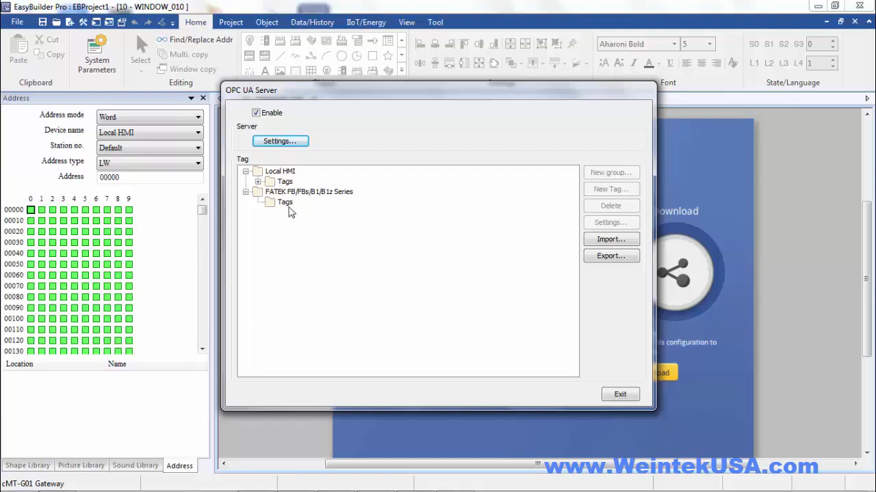
- Add an Alarm tag with address type Y under the FATEK device's Tags
left_click(285, 202)
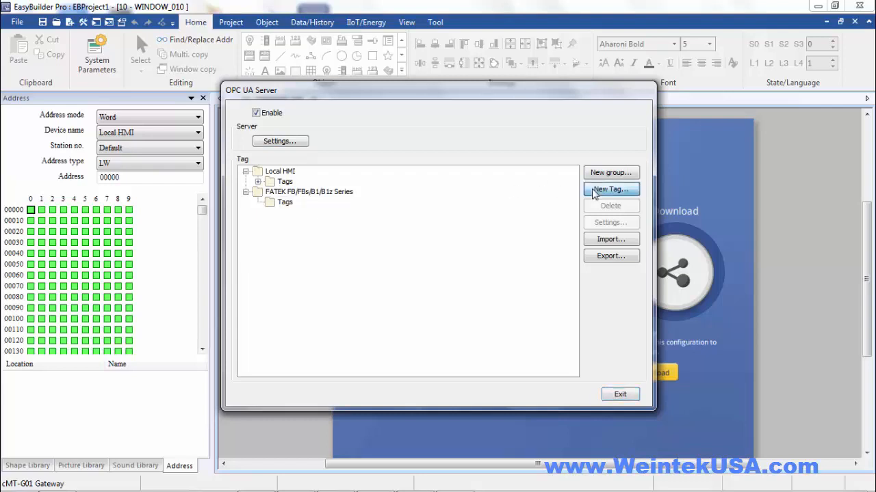
left_click(608, 189)
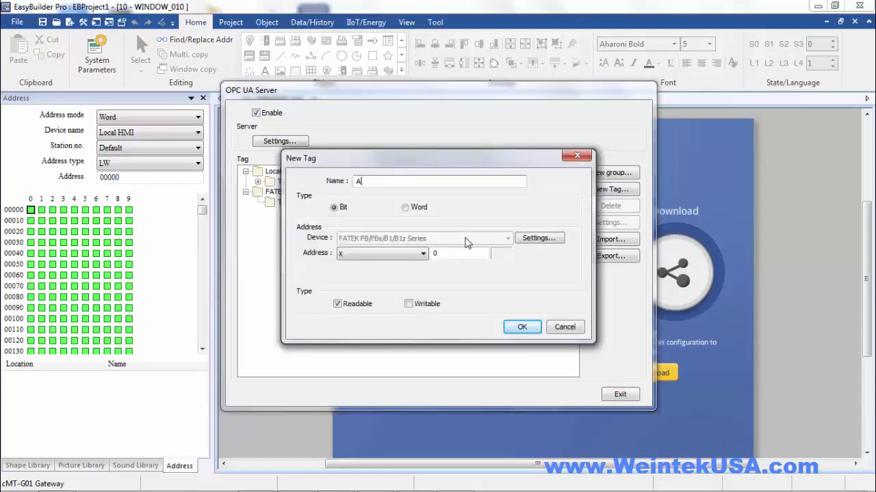
type("larm")
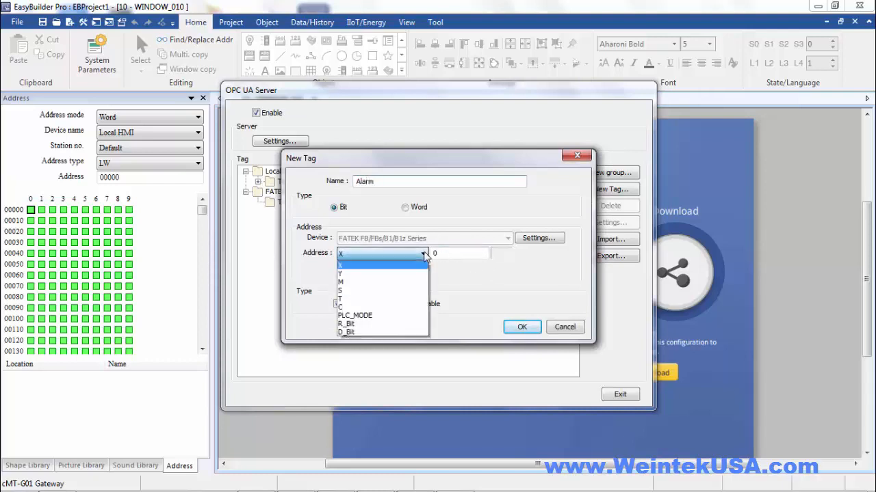
left_click(340, 273)
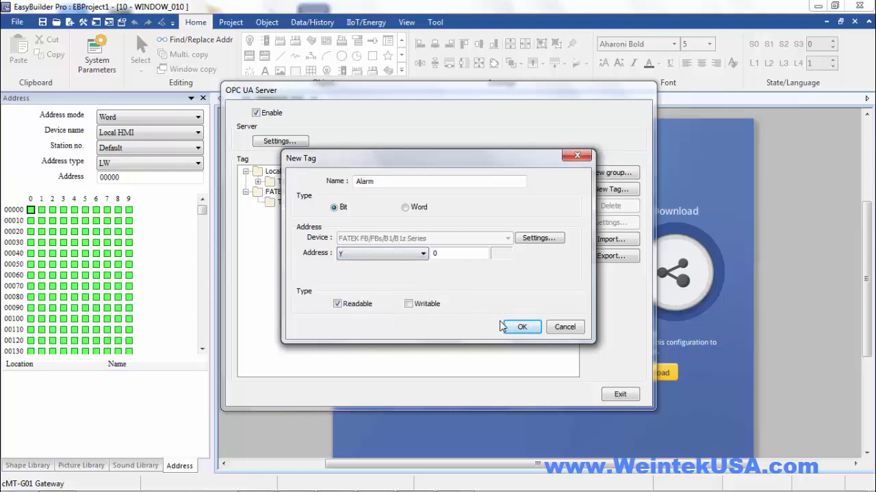
left_click(521, 326)
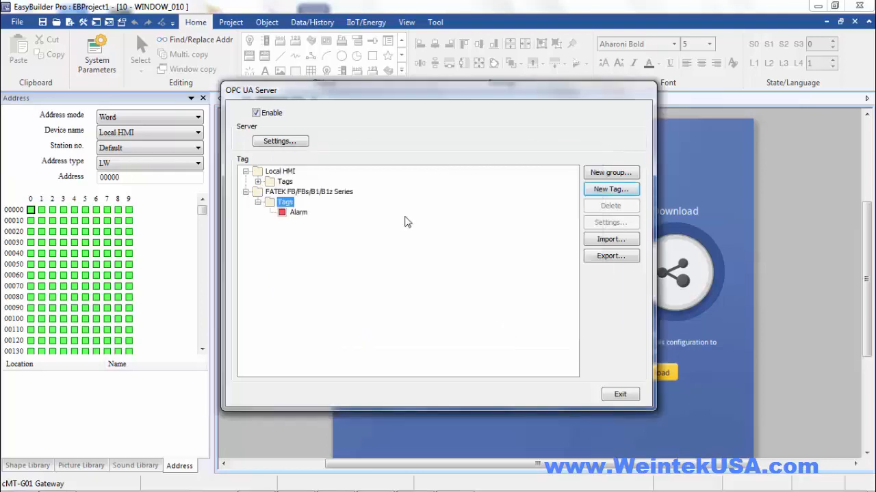
mouse_move(610, 173)
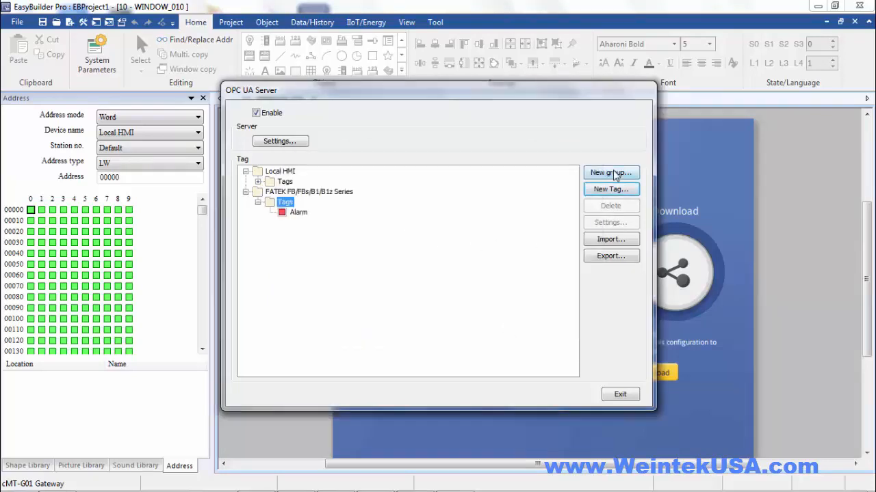
- Create a Fans group holding bit tags Fan1–Fan5 with address type M
left_click(610, 172)
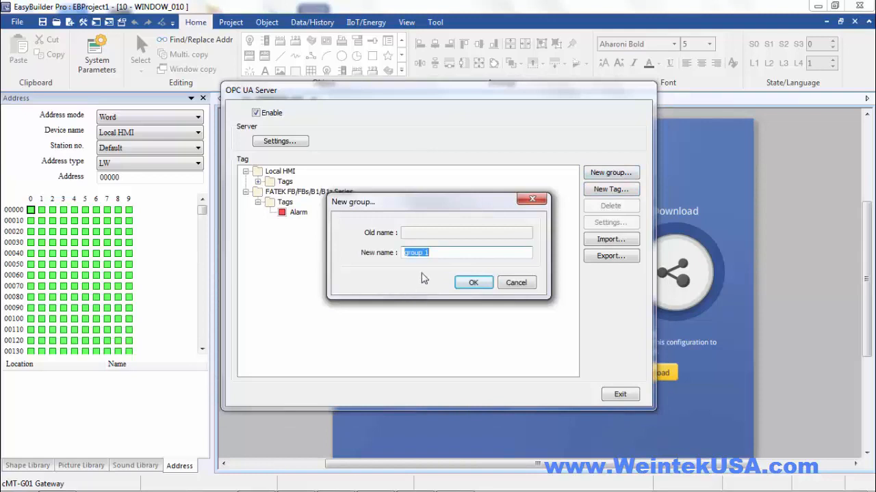
left_click(473, 283)
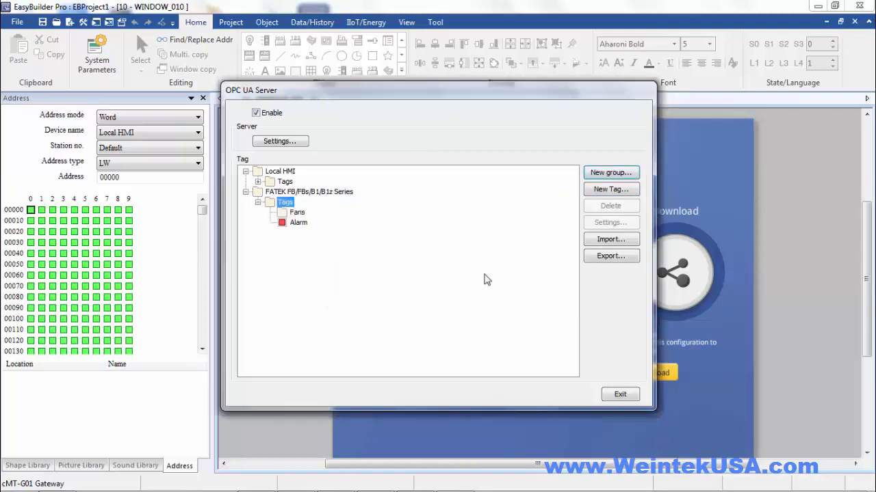
left_click(609, 189)
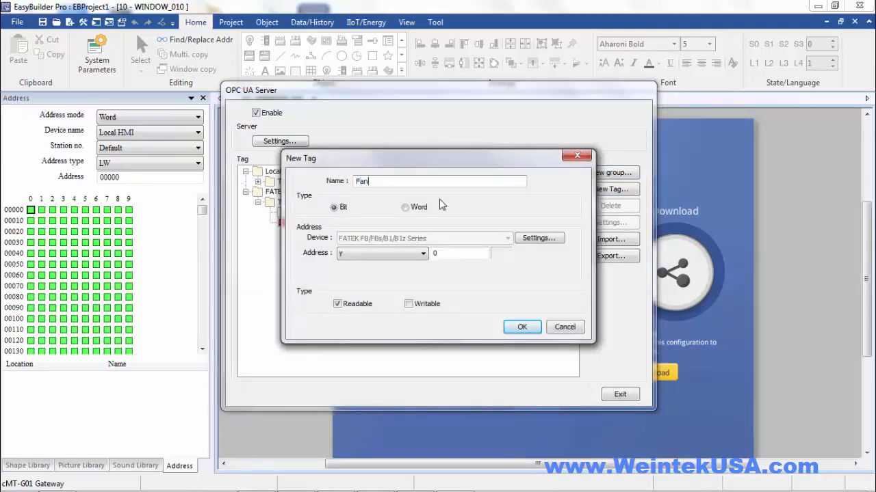
left_click(422, 253)
type("200")
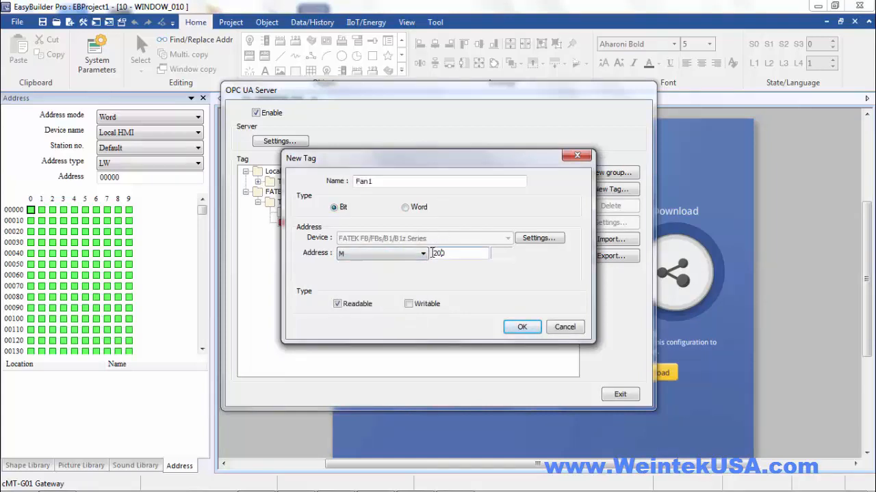
left_click(521, 327)
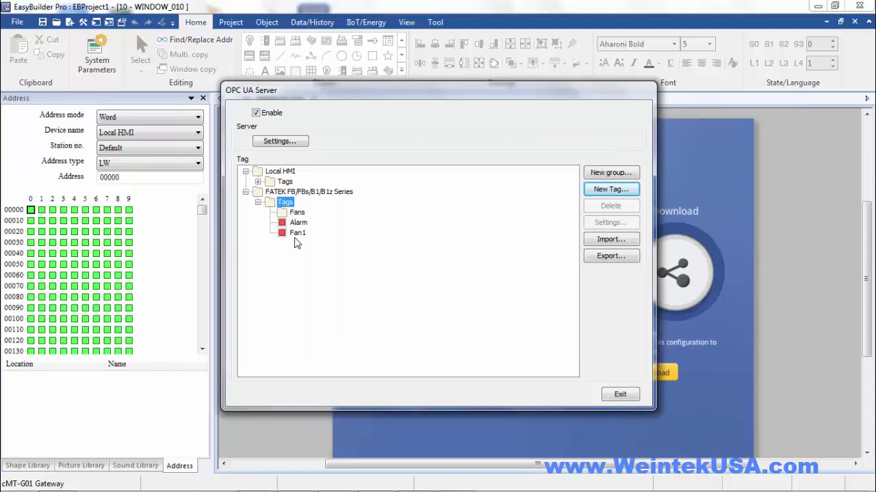
left_click(298, 233)
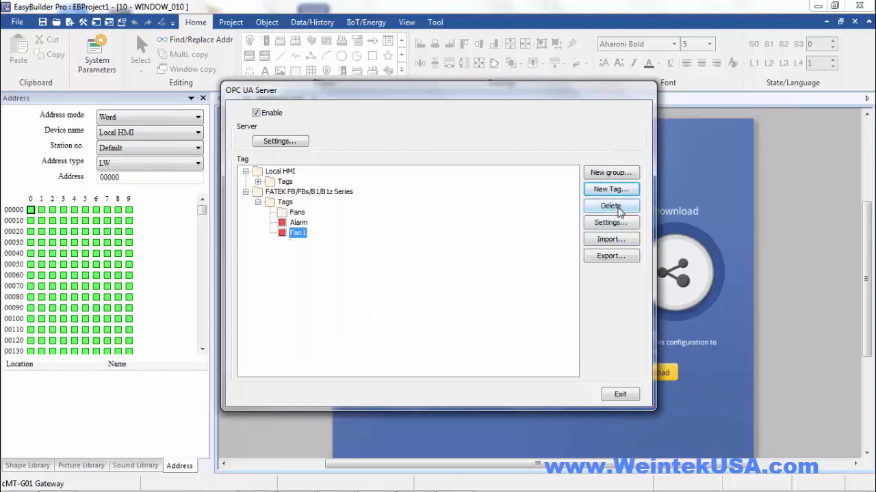
left_click(610, 206)
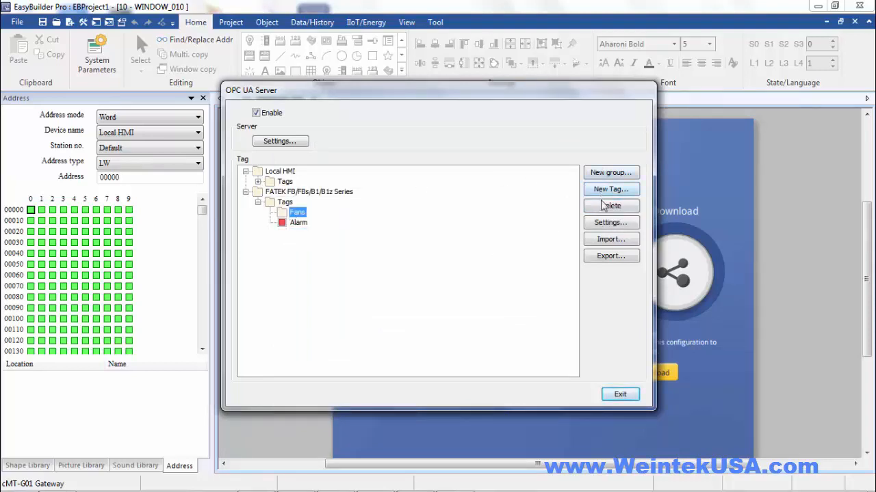
left_click(610, 189)
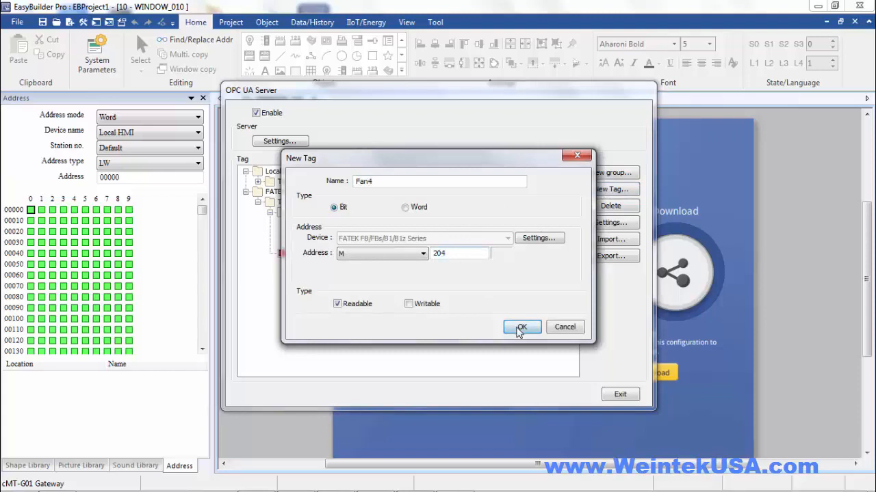
type("Fan5")
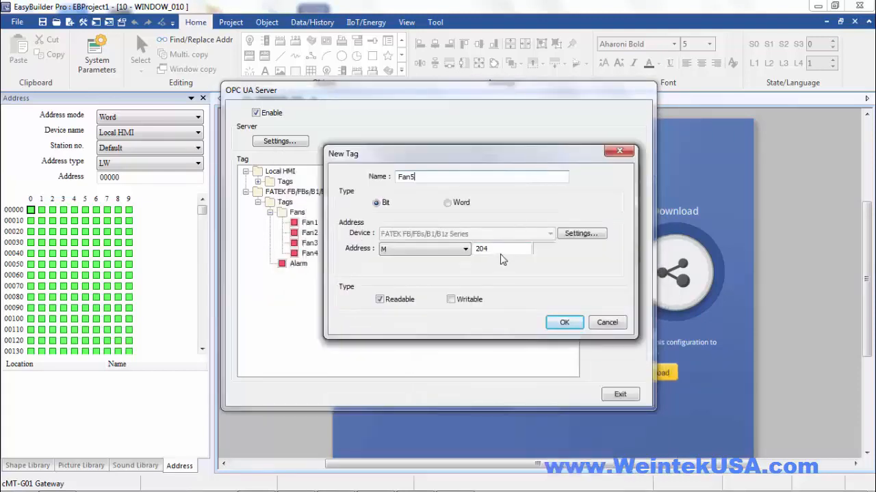
left_click(564, 322)
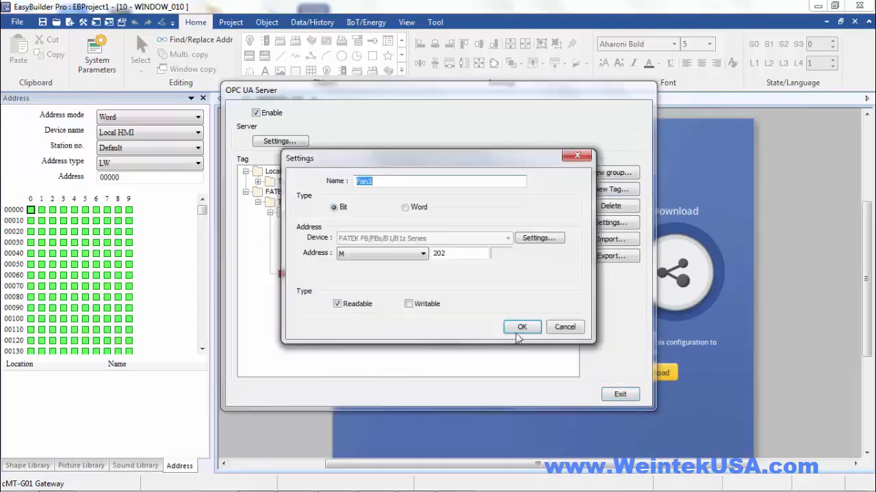
left_click(521, 327)
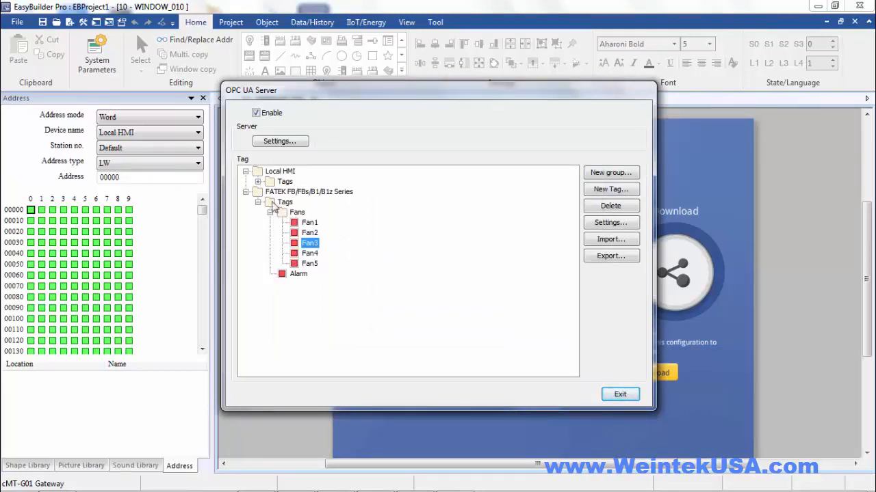
- Create an F temps group holding word tags Temp1–Temp5
left_click(285, 202)
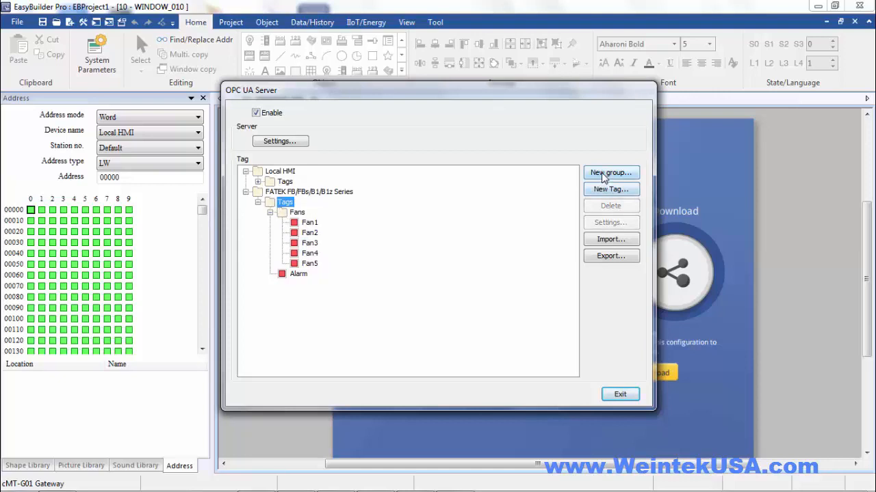
left_click(610, 173)
type("F tem")
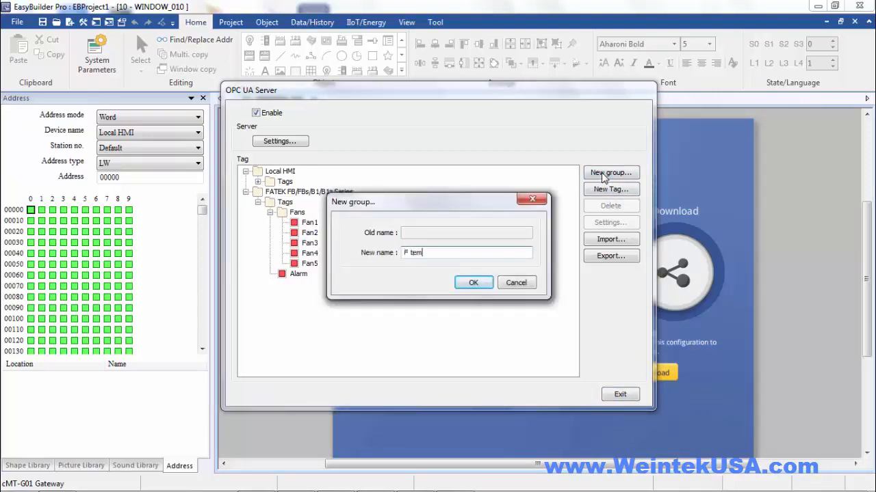
left_click(473, 282)
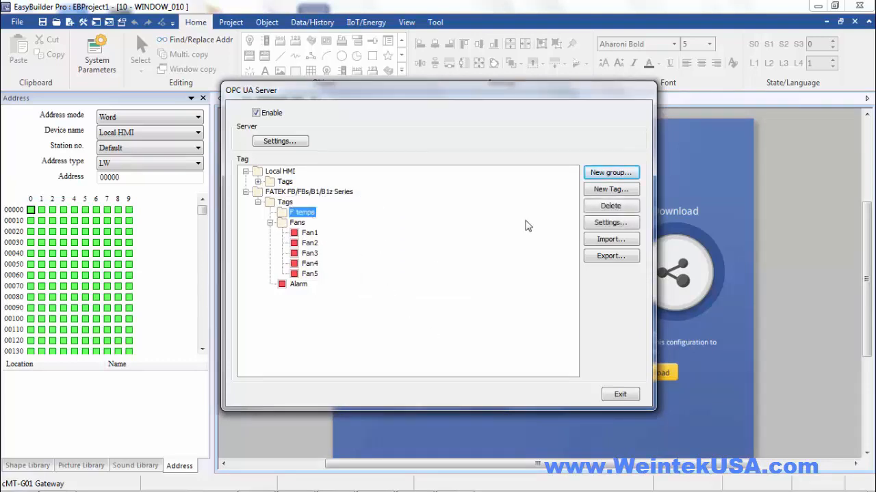
left_click(609, 189)
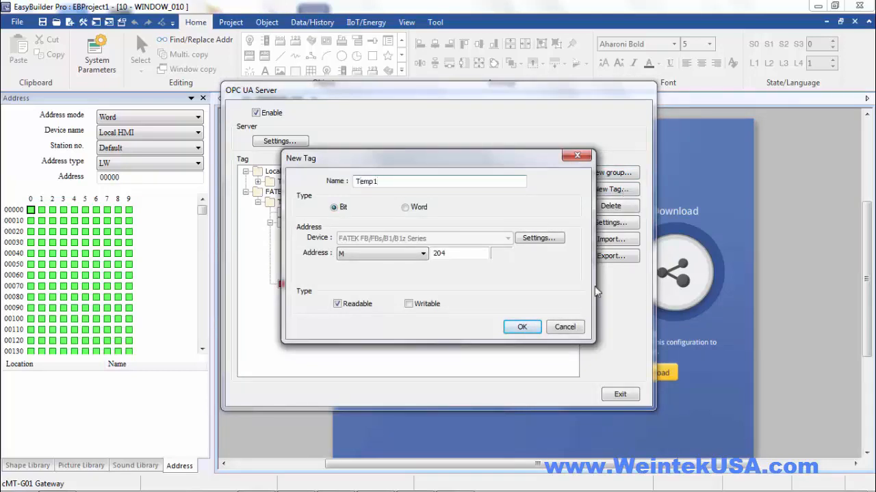
left_click(404, 207)
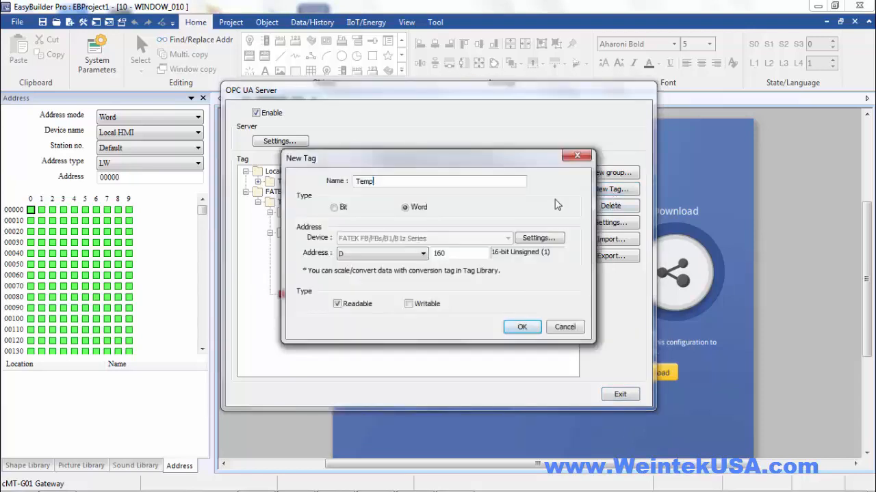
left_click(521, 327)
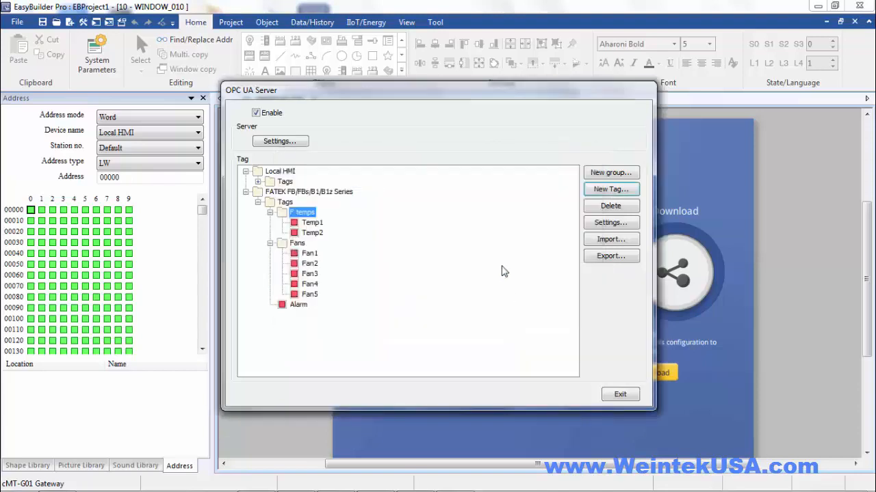
left_click(610, 189)
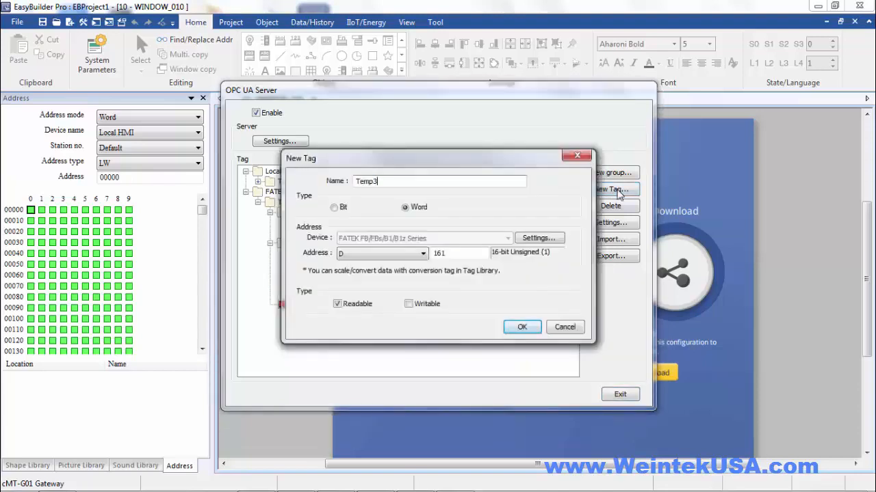
left_click(612, 189)
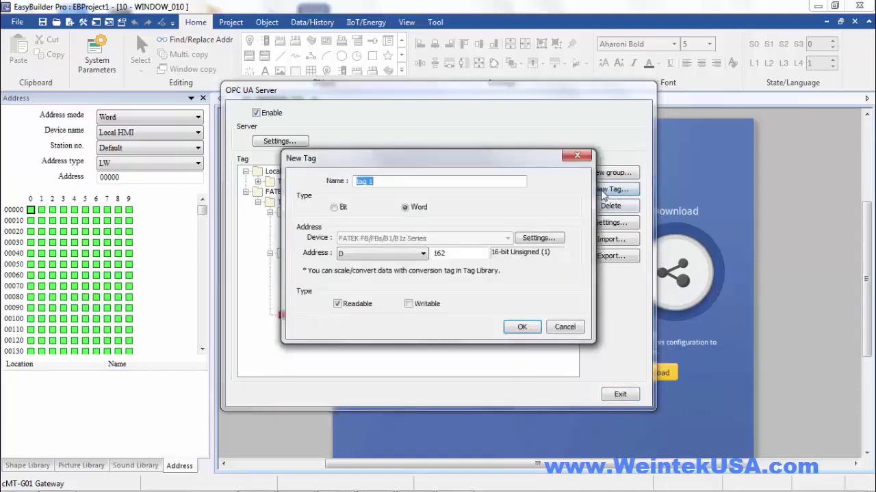
type("Temp")
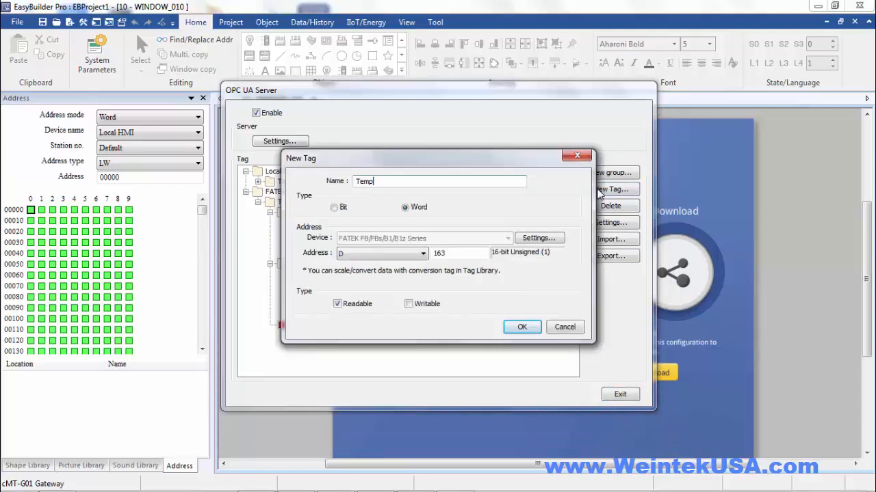
left_click(521, 326)
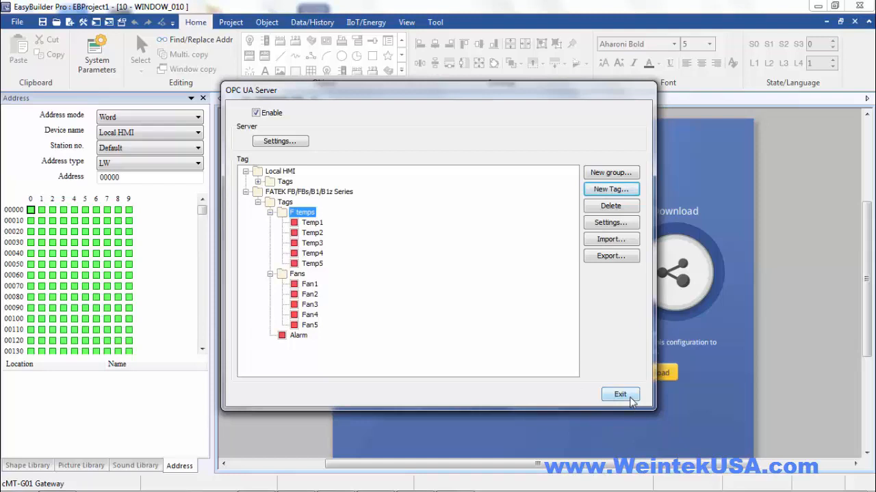
left_click(620, 394)
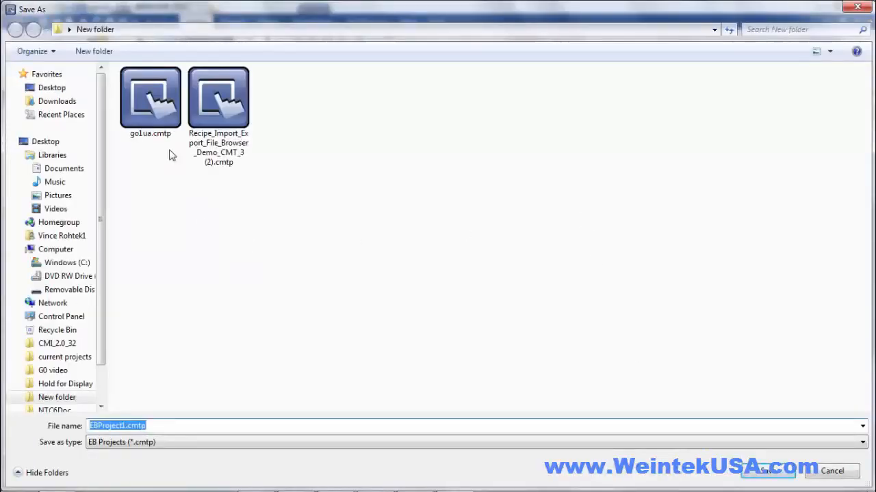
- Save the project as go1ua.cmtp, replacing the existing file
left_click(149, 99)
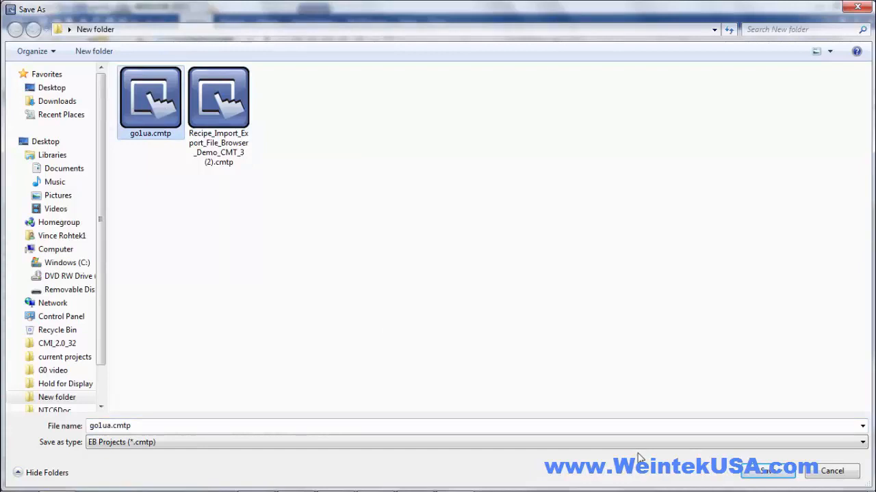
left_click(767, 471)
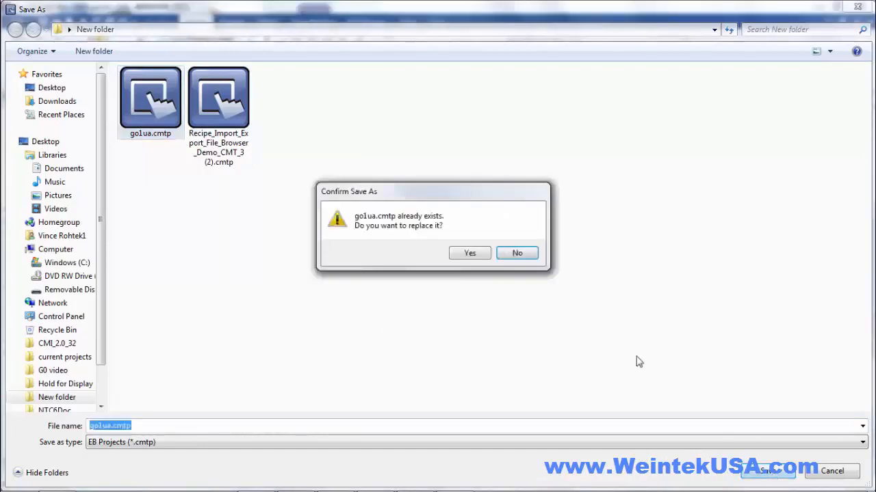
left_click(469, 253)
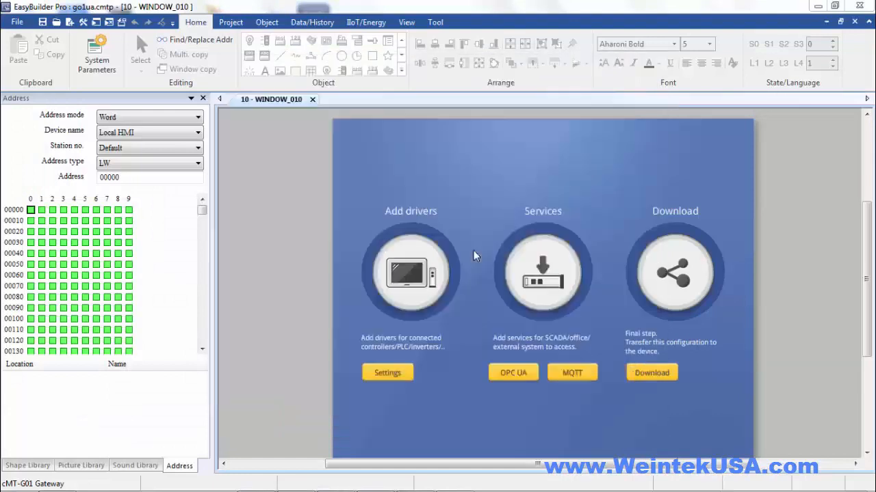
left_click(651, 372)
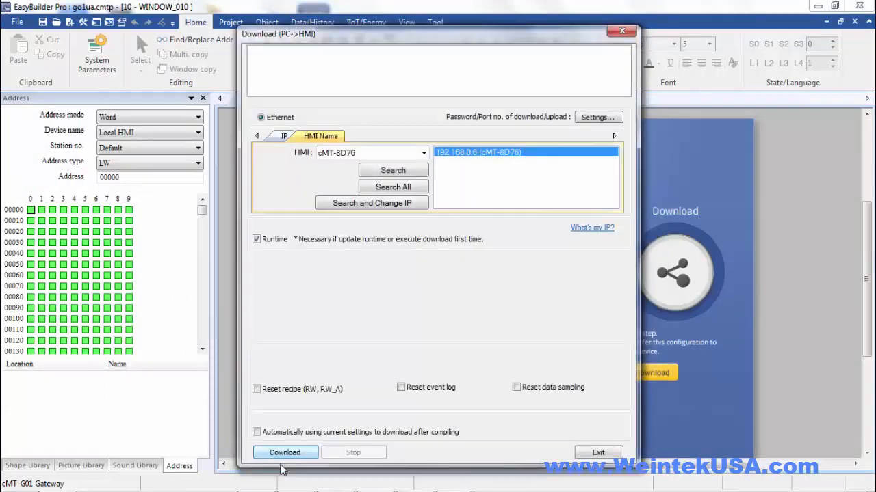
- Download the project to the cMT-8D76 HMI and let it reboot
left_click(285, 452)
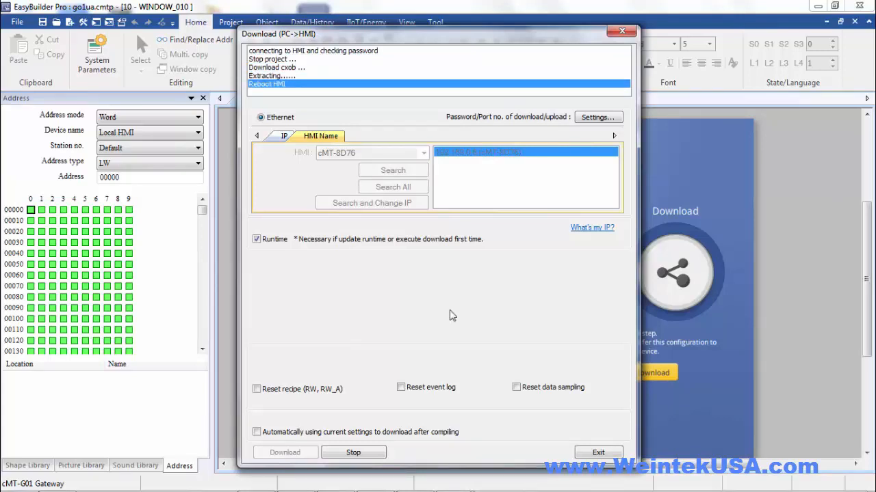
left_click(597, 453)
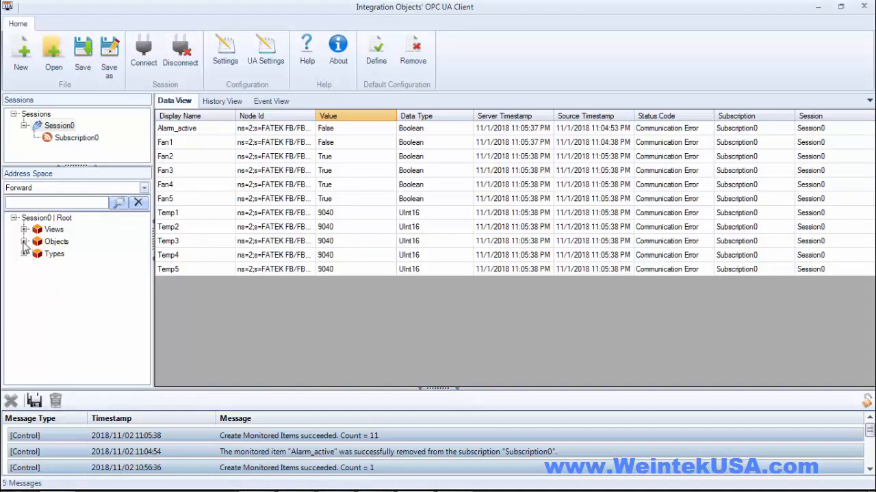
- Expand Objects to reveal Server, Local HMI and the FATEK FB/FBs/B1/B1z Series node
left_click(26, 242)
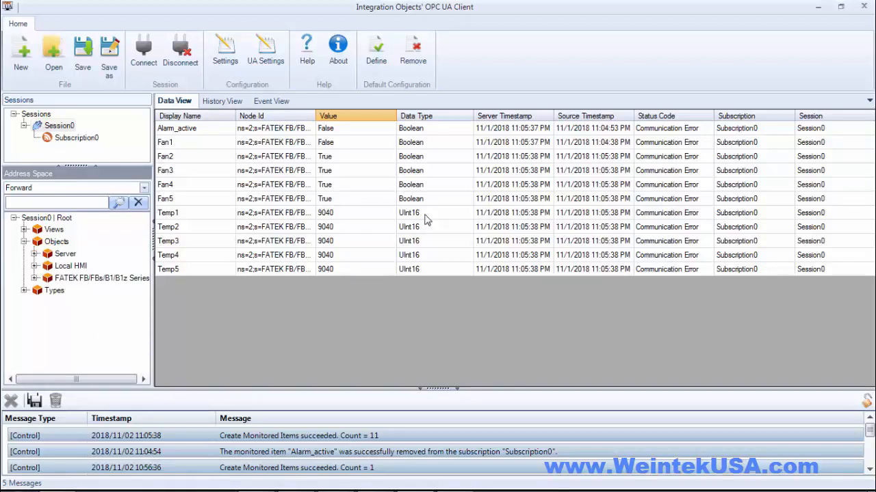
mouse_move(344, 195)
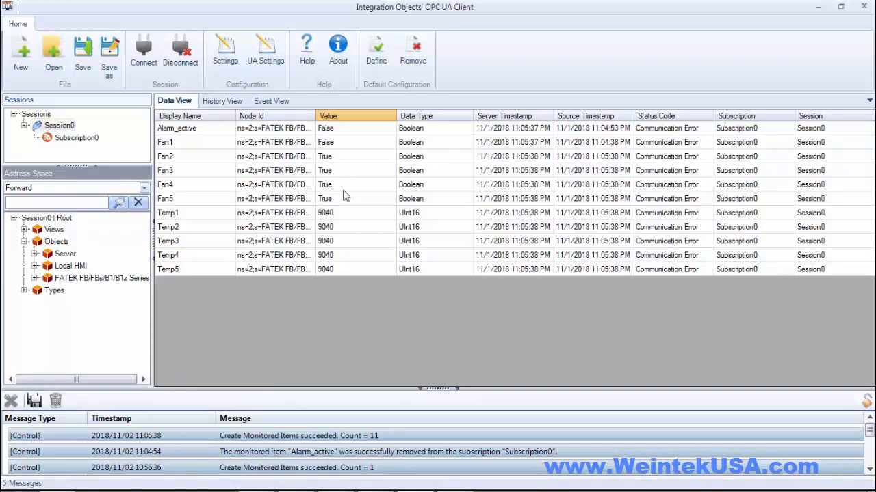
mouse_move(354, 136)
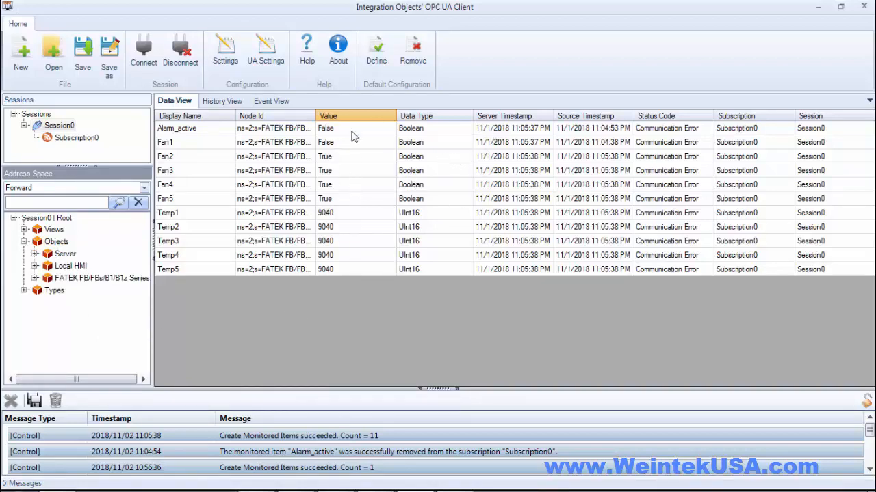
mouse_move(350, 189)
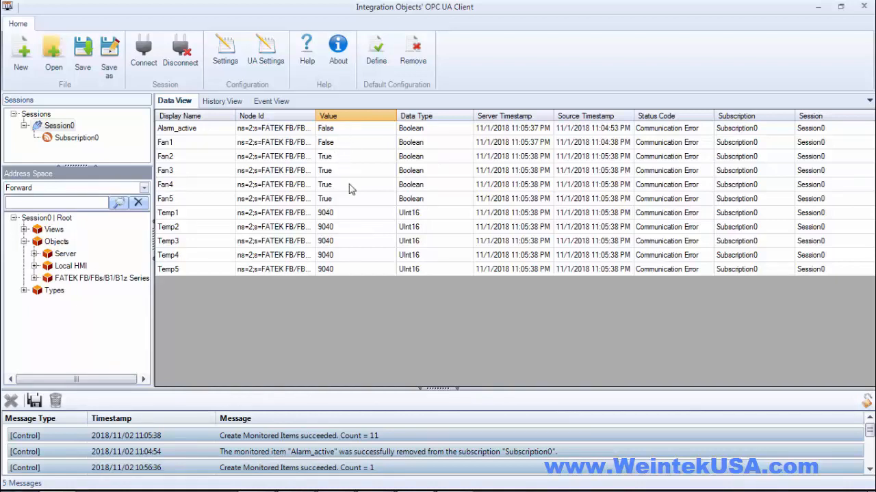
mouse_move(363, 145)
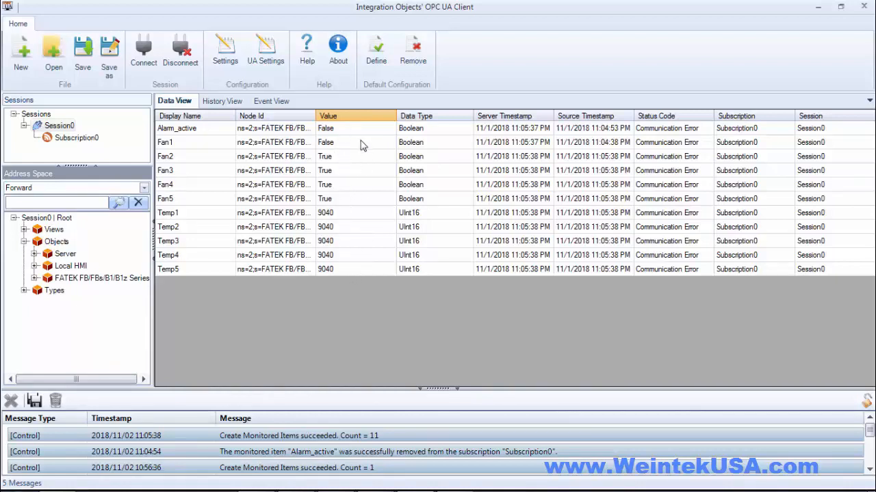
mouse_move(427, 235)
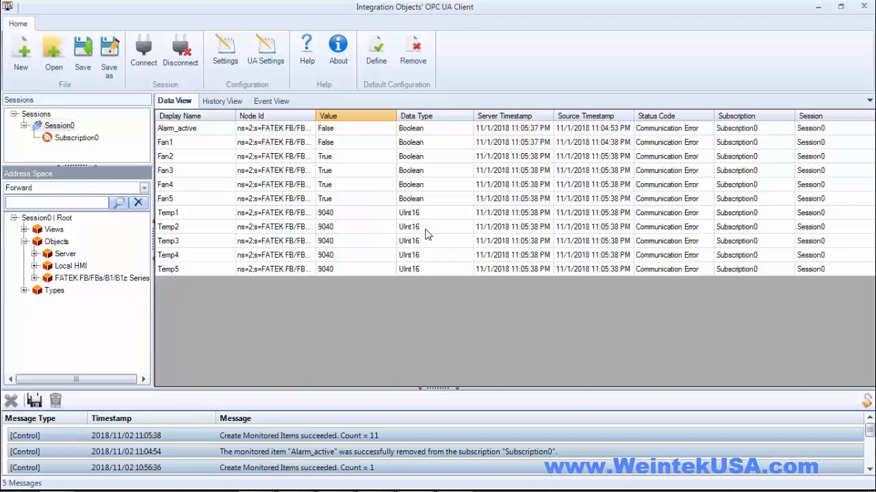
mouse_move(430, 234)
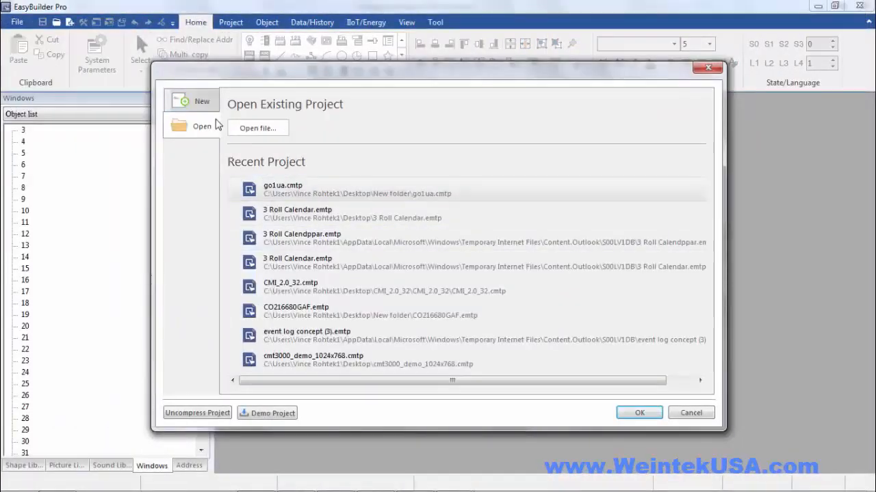
- Create a new cMT3090 (1024 x 768) project and bring up System Parameters
left_click(191, 101)
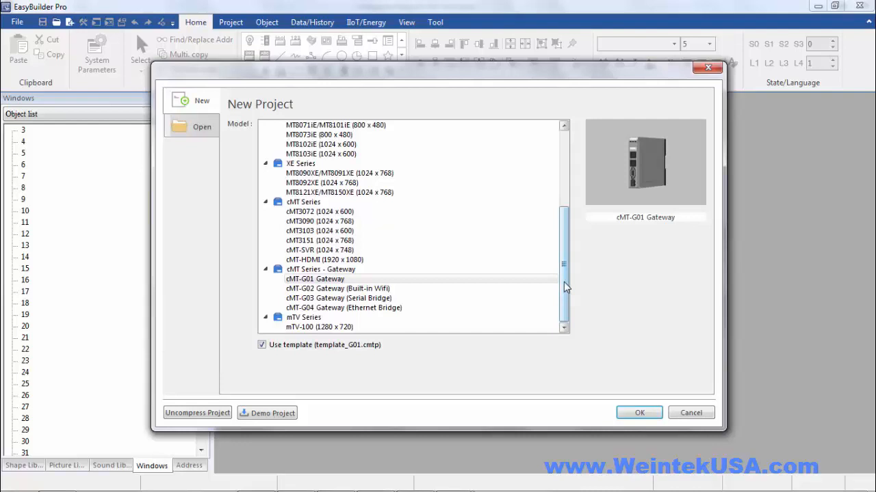
left_click(319, 221)
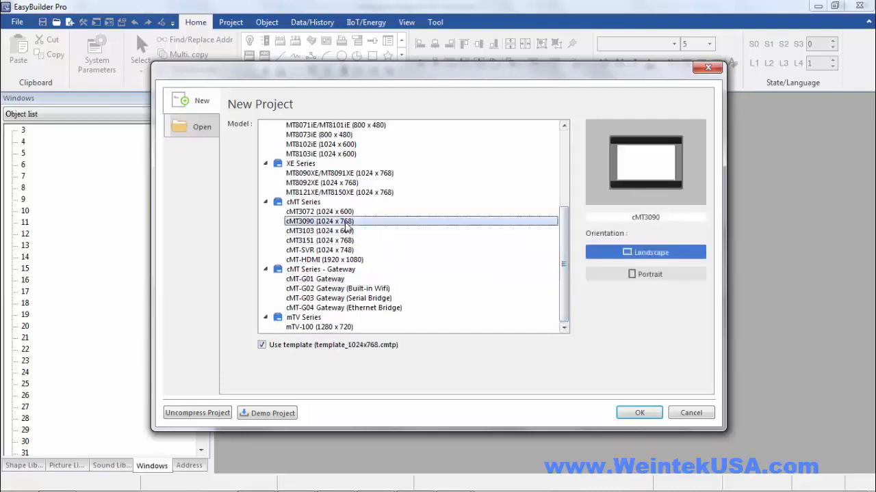
left_click(638, 412)
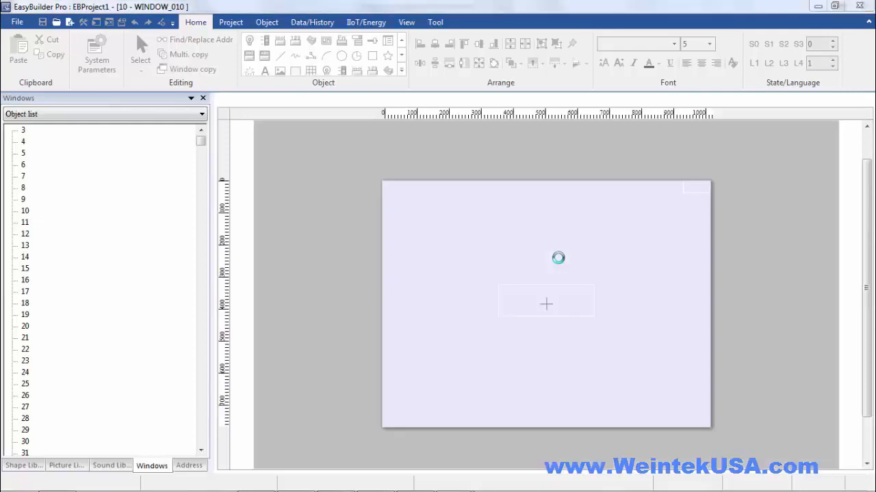
left_click(96, 52)
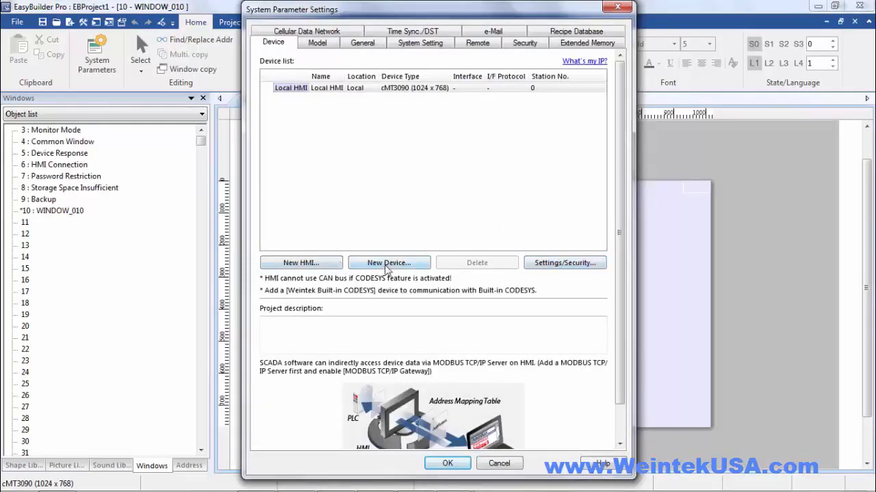
- Add an OPC UA Client device connecting over Ethernet to 192.168.0.6, port 4840
left_click(389, 263)
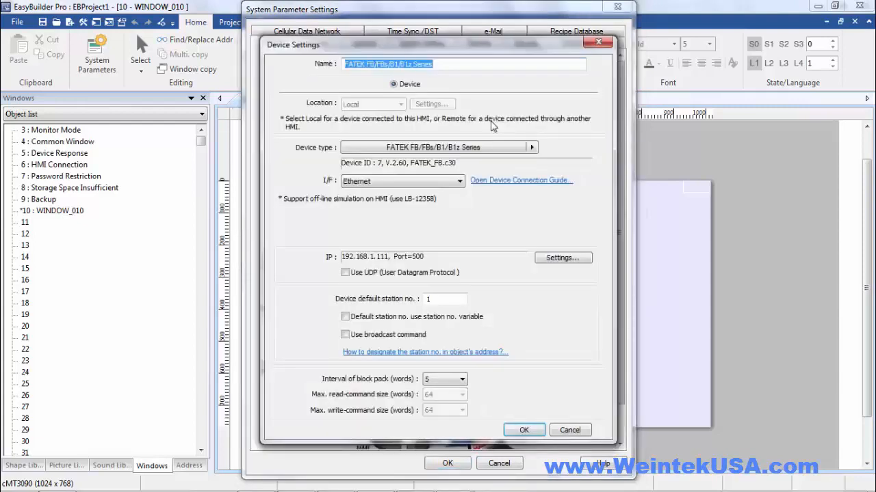
left_click(531, 148)
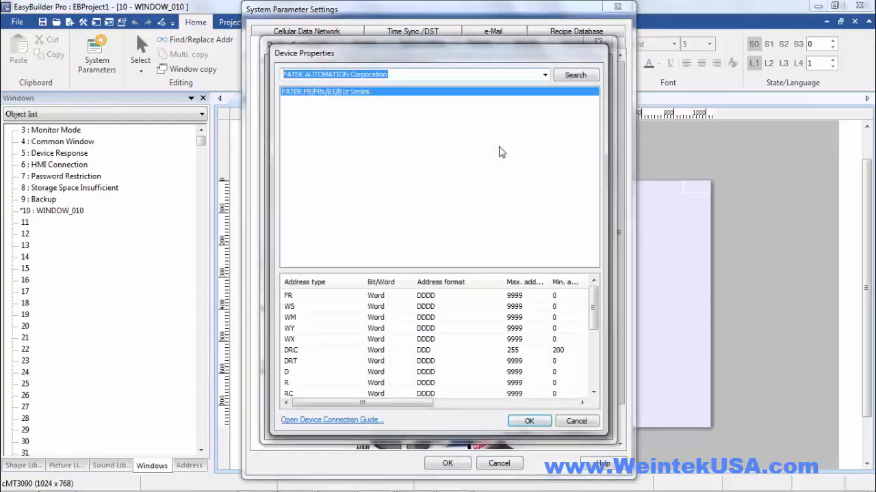
type("opc")
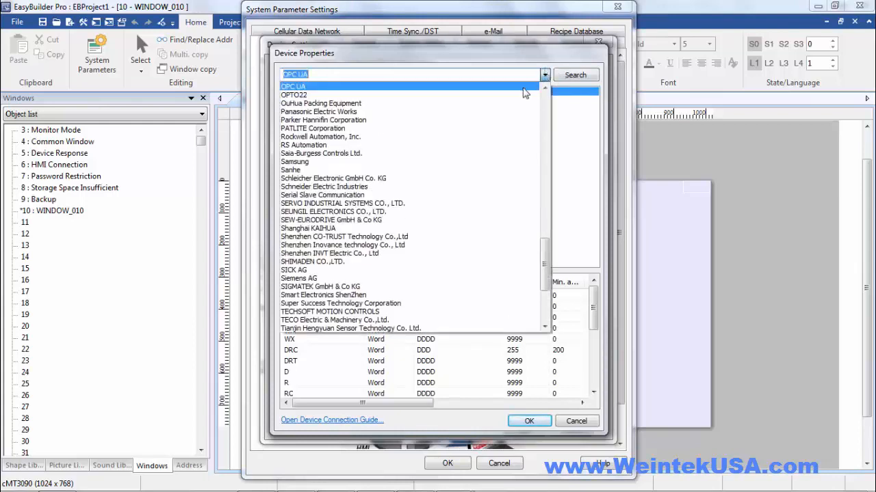
left_click(295, 86)
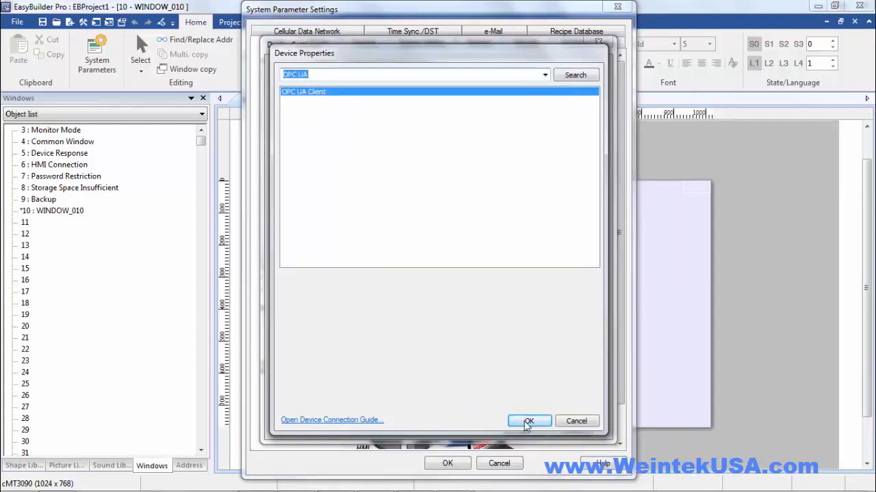
left_click(529, 420)
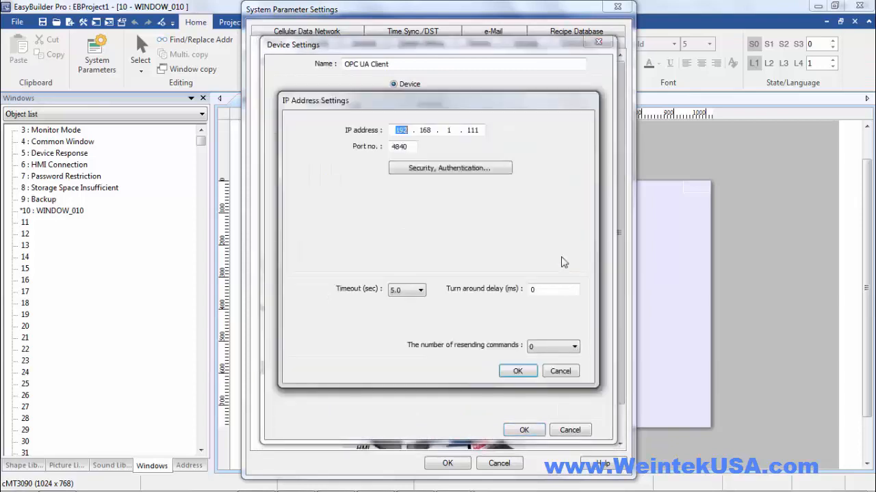
left_click(448, 130)
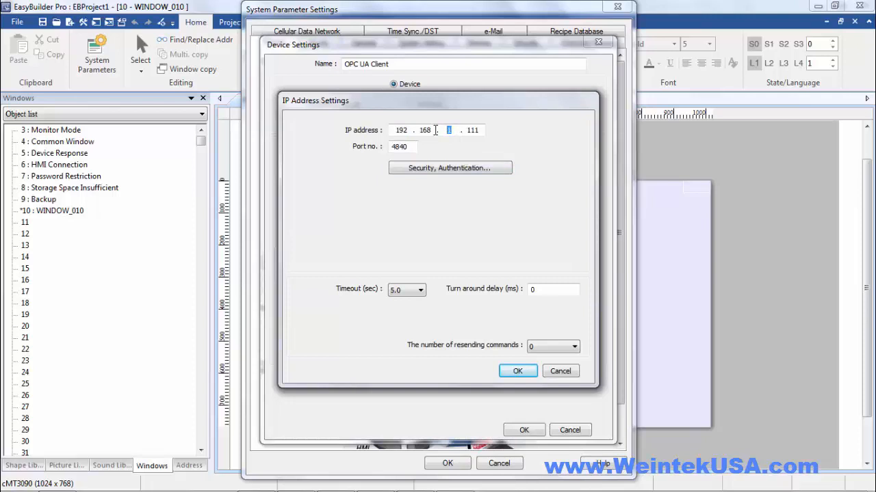
type("0")
left_click(474, 130)
type("6")
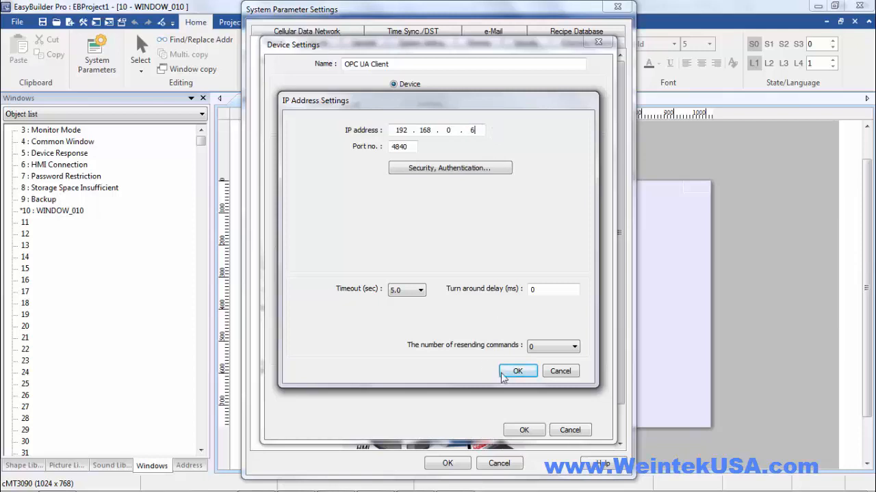
left_click(517, 370)
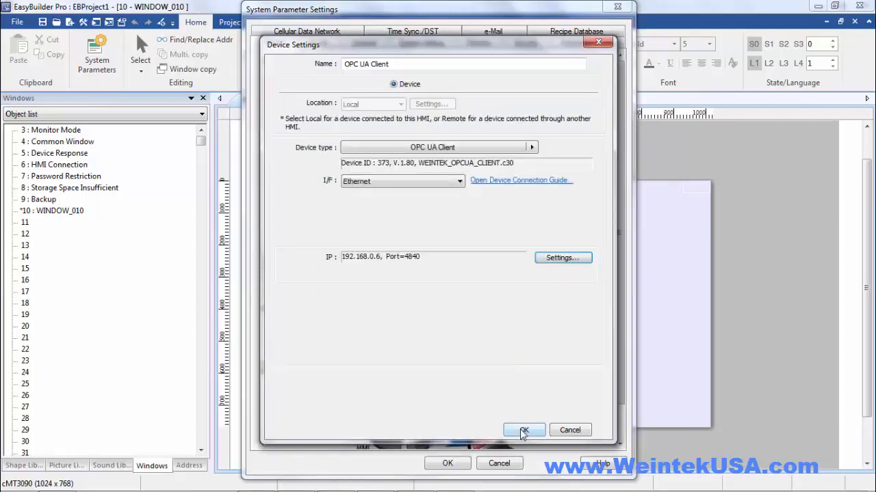
left_click(524, 430)
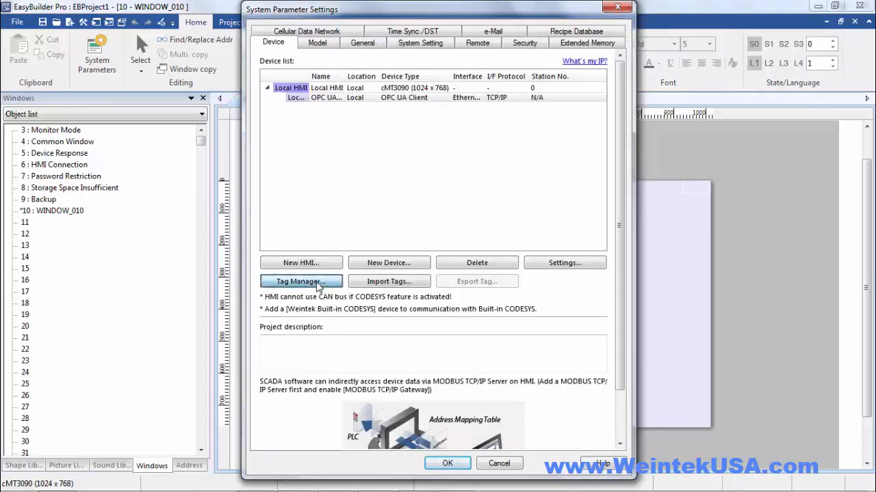
- Browse the 192.168.0.6:4840 server's Local HMI and FATEK Fans tag folders
left_click(300, 281)
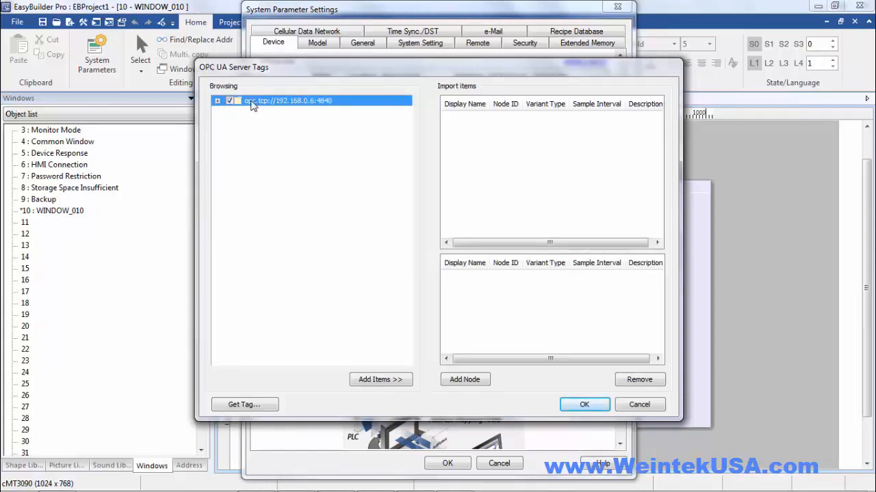
left_click(217, 100)
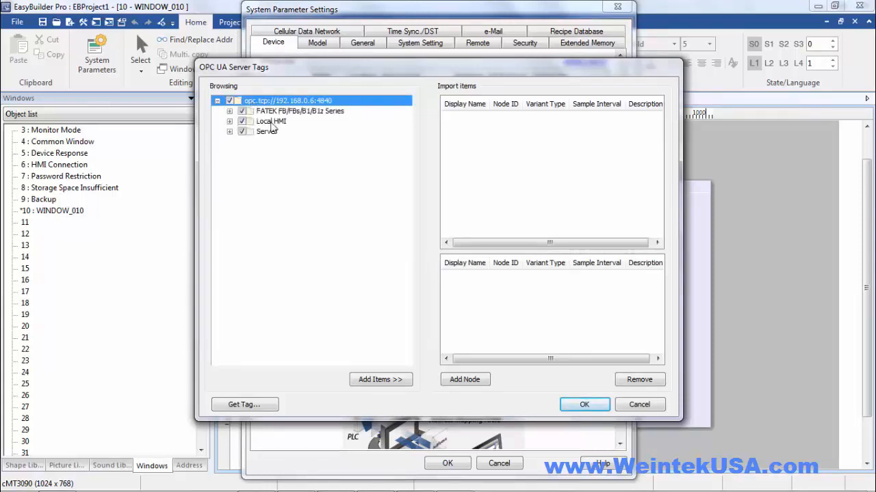
left_click(231, 122)
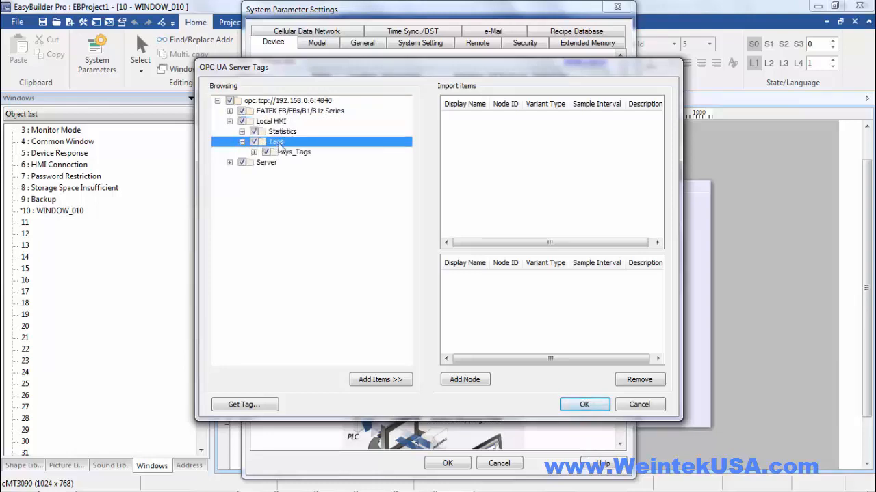
mouse_move(289, 162)
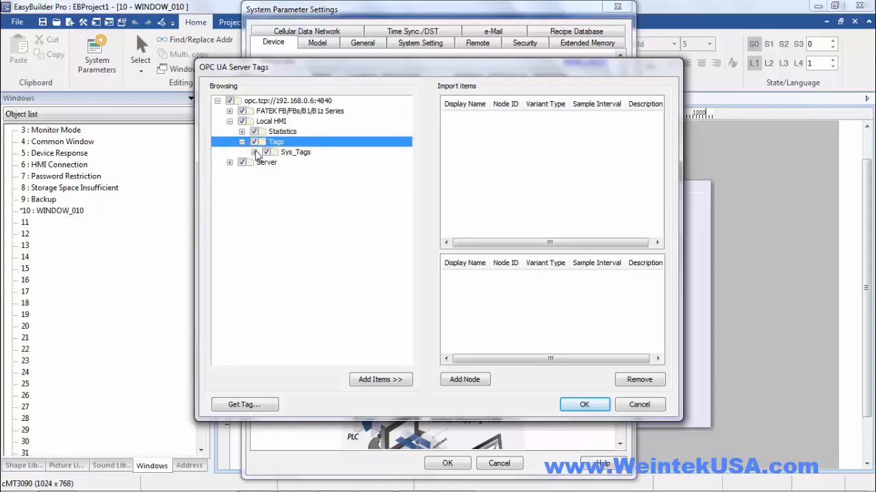
left_click(254, 152)
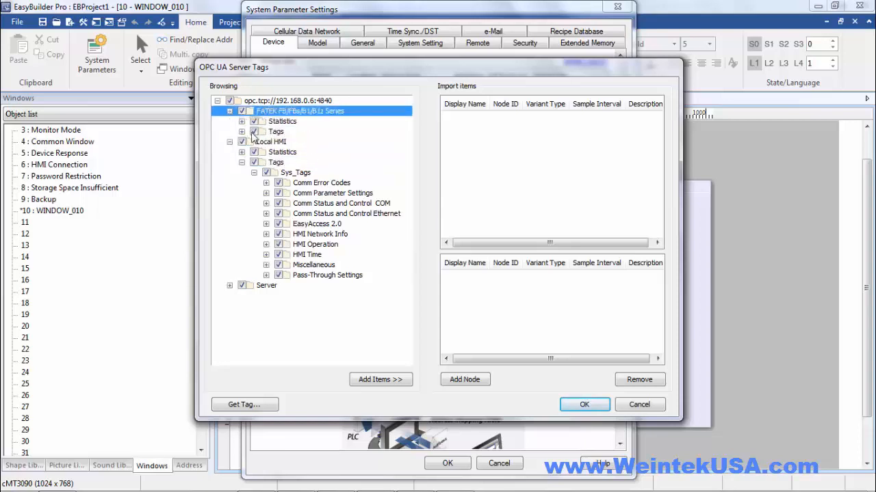
left_click(242, 131)
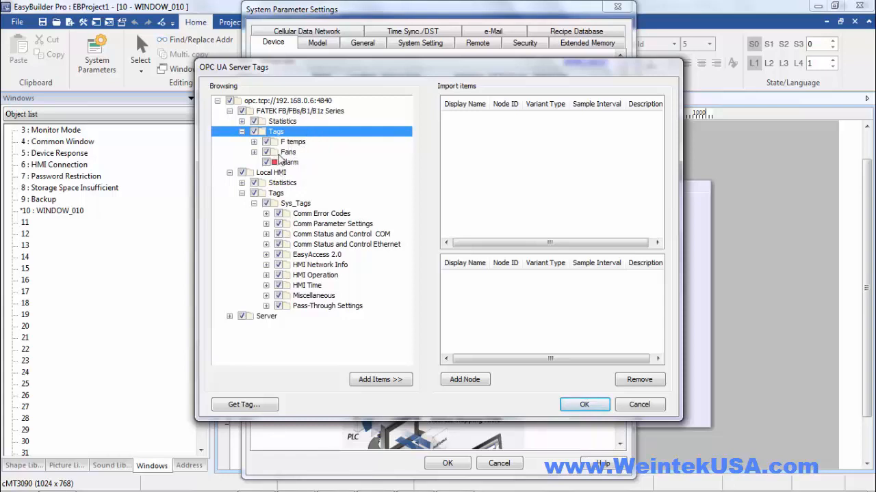
left_click(266, 152)
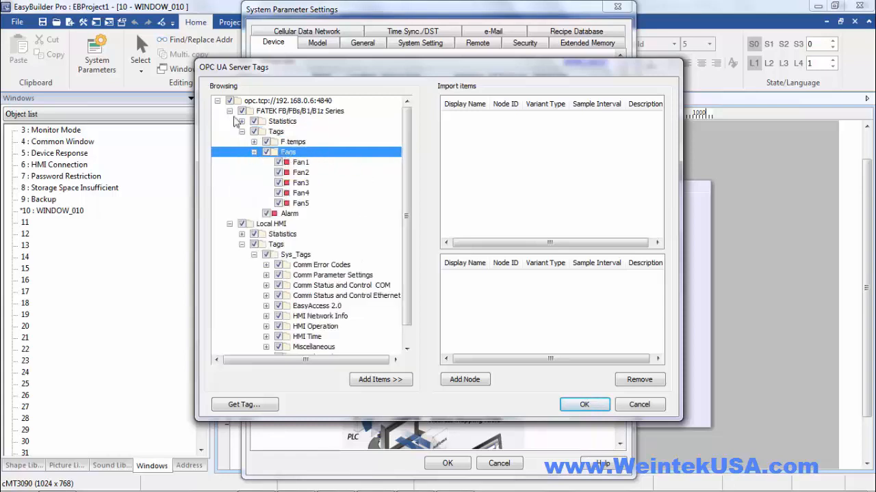
left_click(288, 101)
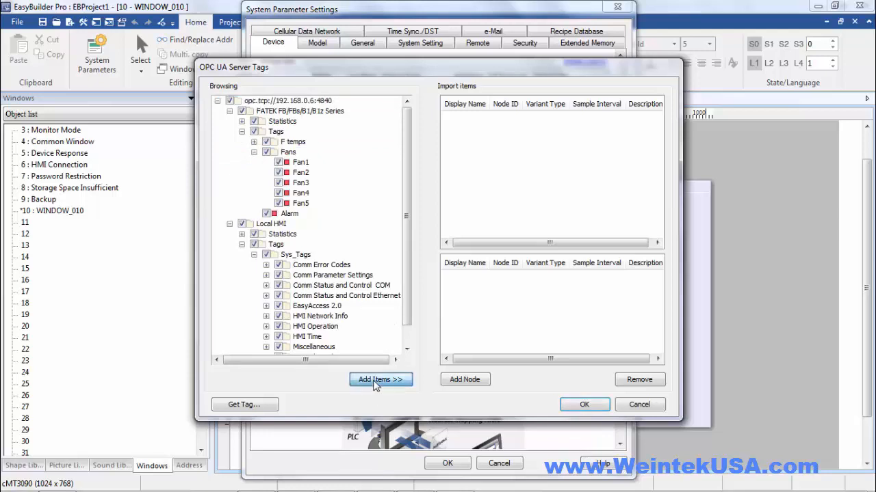
- Import the selected tags, including Fan1–Fan5, into the OPC UA Client device
left_click(380, 380)
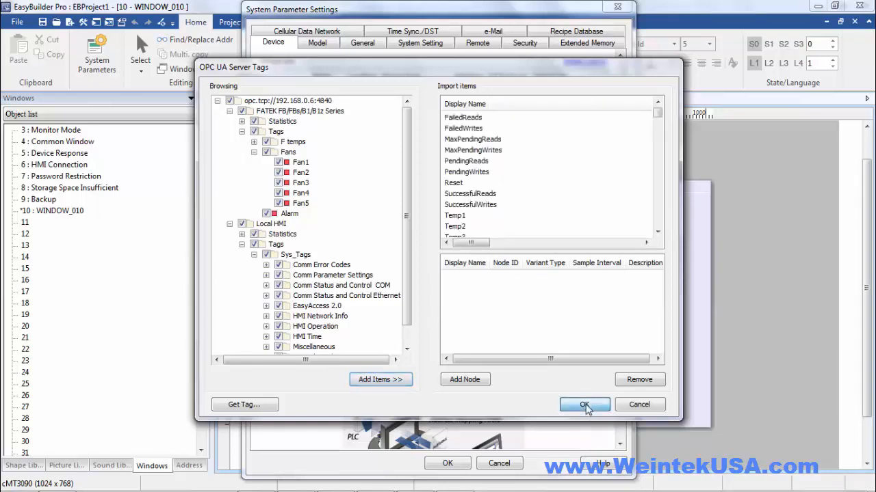
left_click(584, 405)
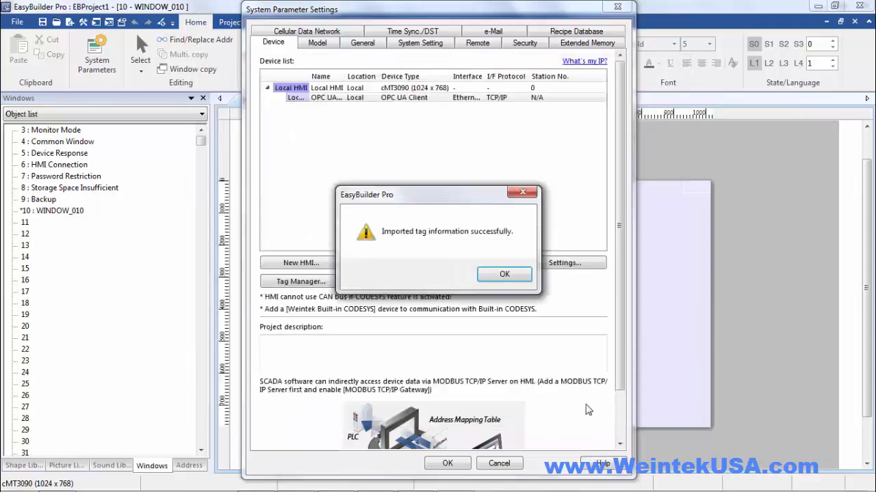
left_click(504, 274)
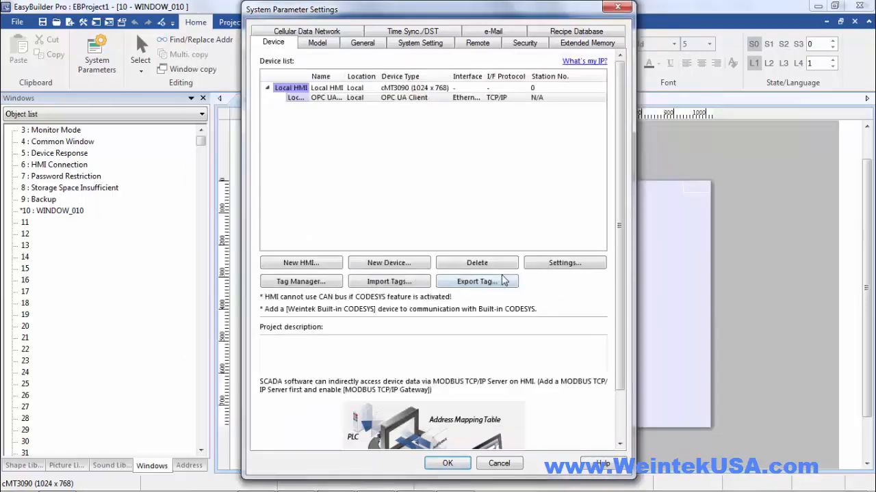
- Place a bit lamp on WINDOW_010 reading the FATEK > Tags > Fans > Fan1 tag
left_click(446, 463)
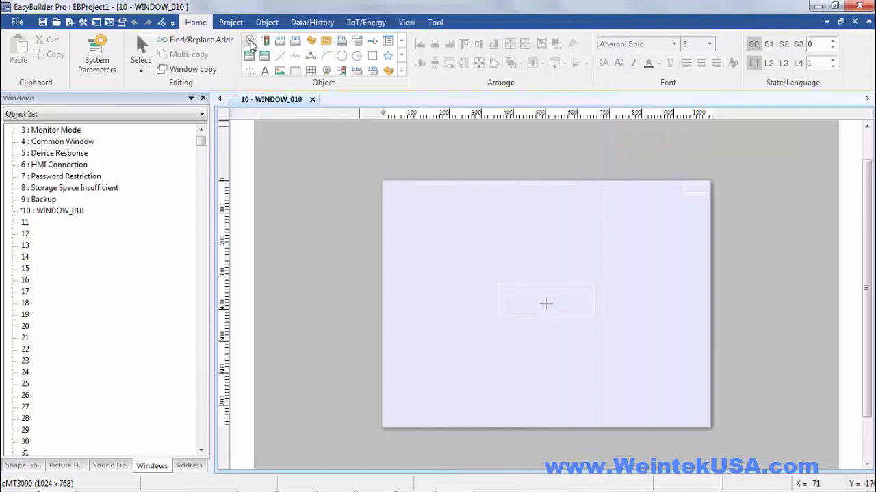
left_click(249, 41)
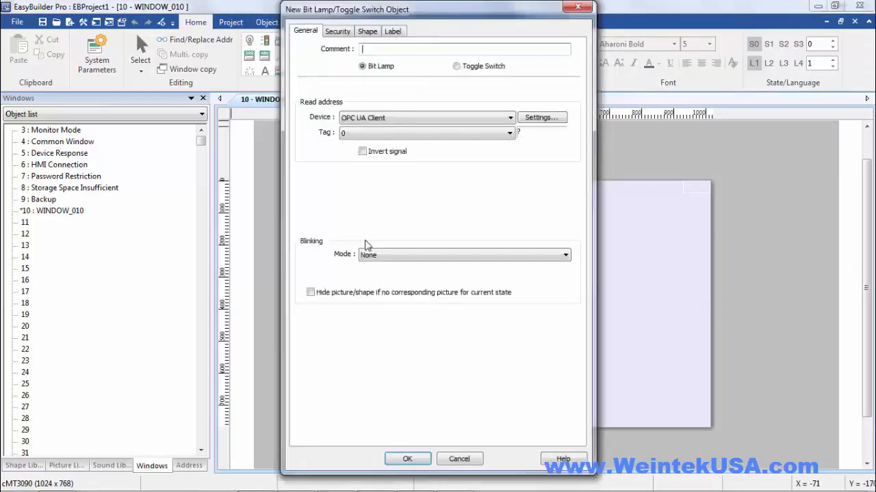
left_click(509, 133)
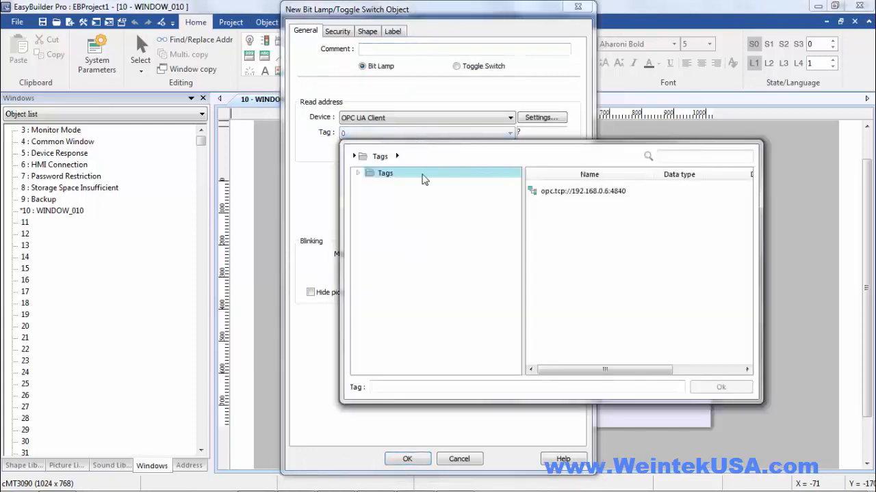
left_click(357, 173)
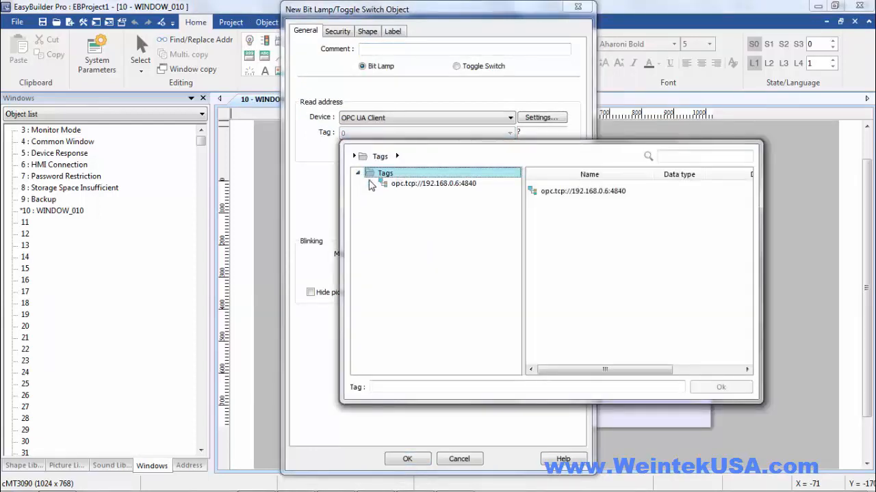
left_click(370, 184)
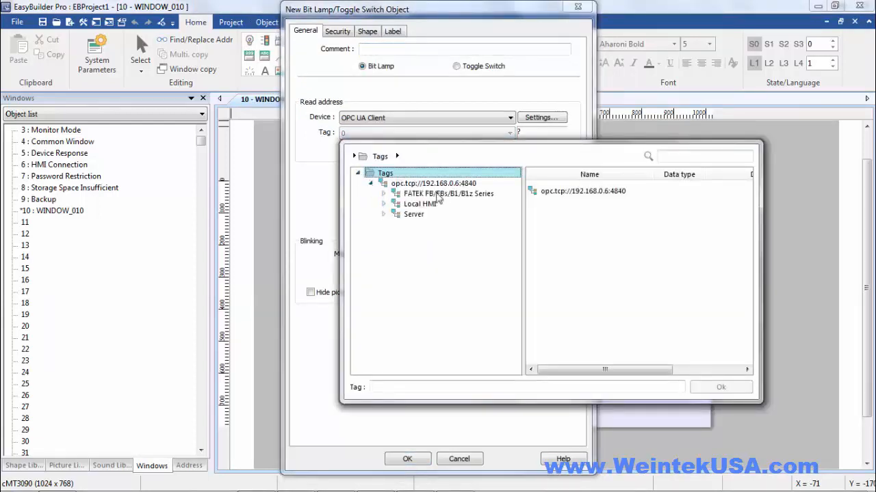
left_click(383, 194)
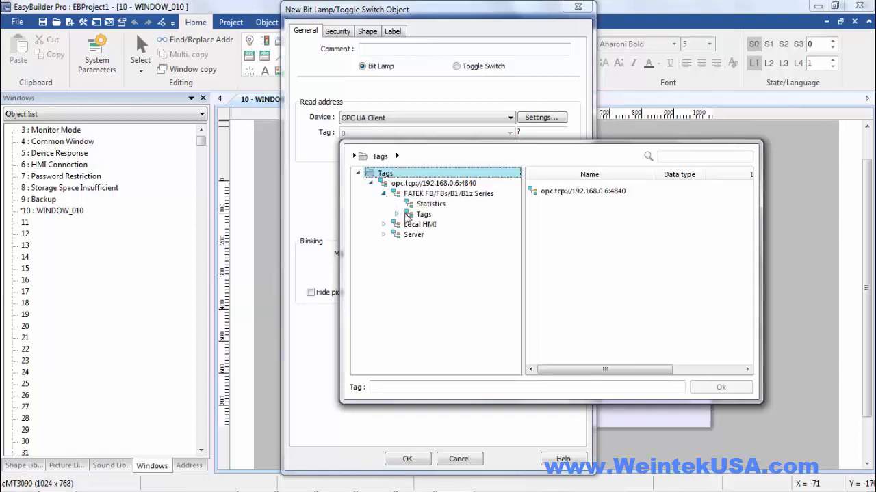
left_click(424, 214)
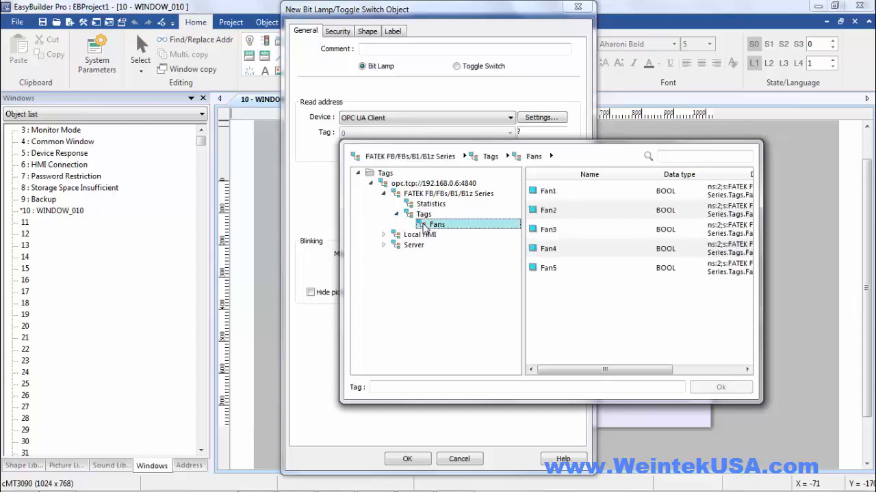
left_click(548, 191)
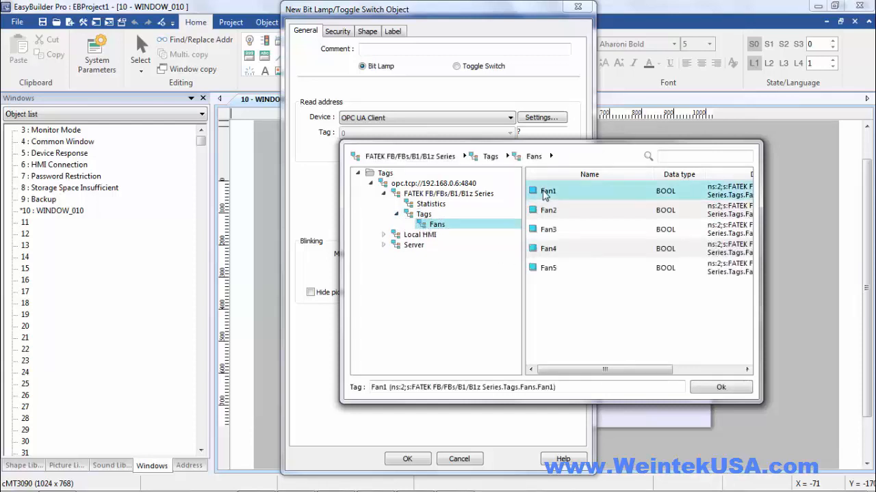
left_click(720, 388)
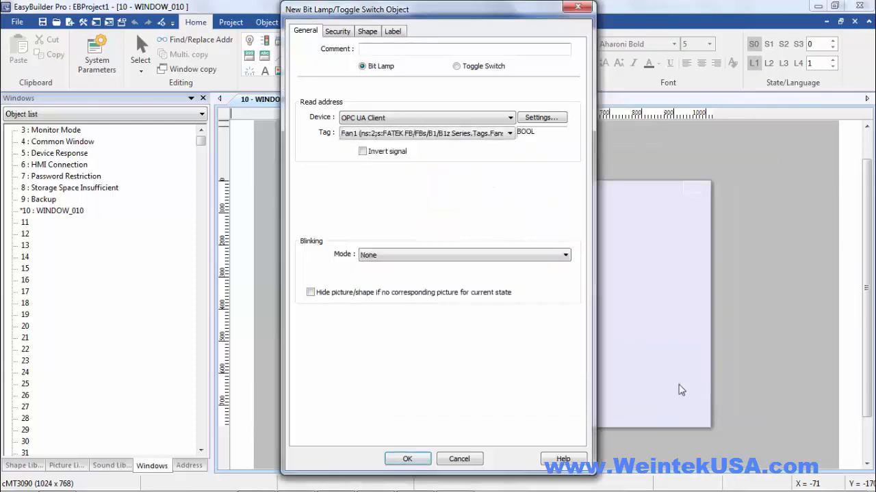
left_click(407, 459)
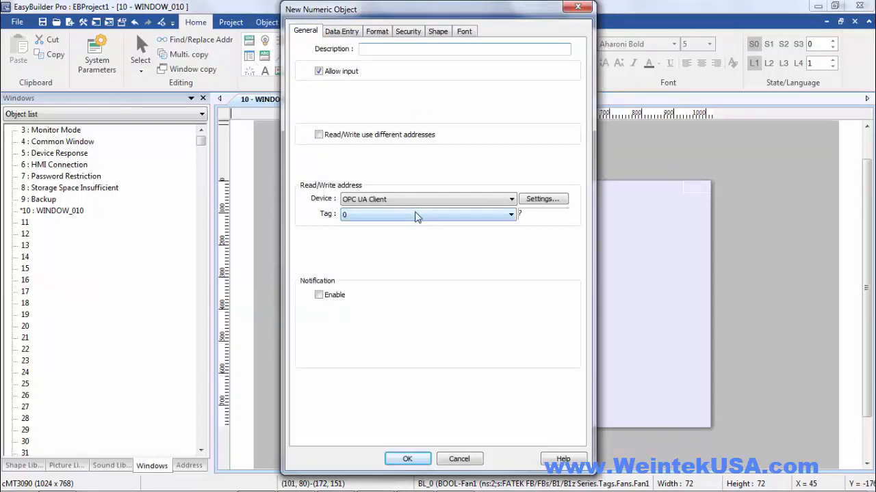
- Set the numeric object's address to the Temp1 tag under FATEK > Tags > F temps
left_click(510, 214)
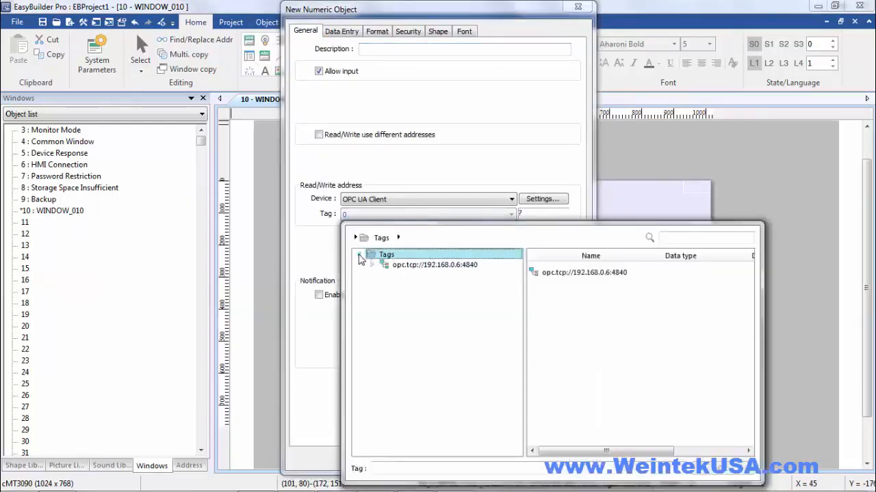
left_click(372, 265)
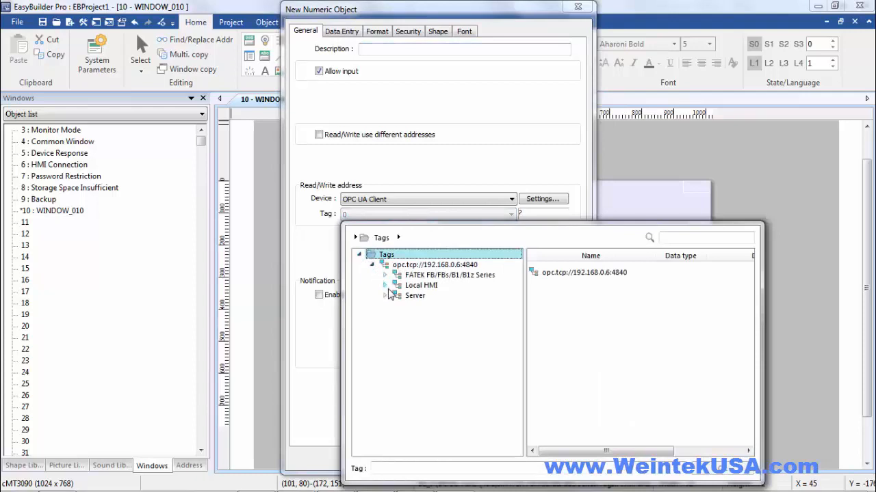
left_click(385, 275)
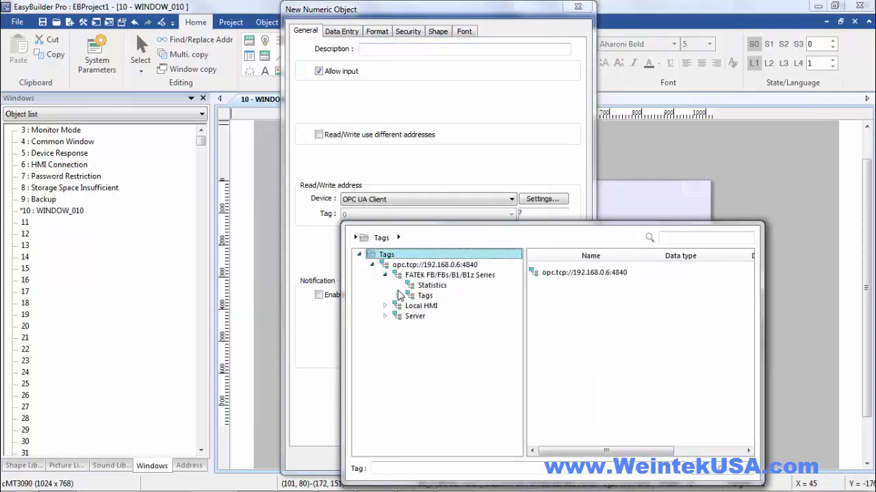
left_click(411, 296)
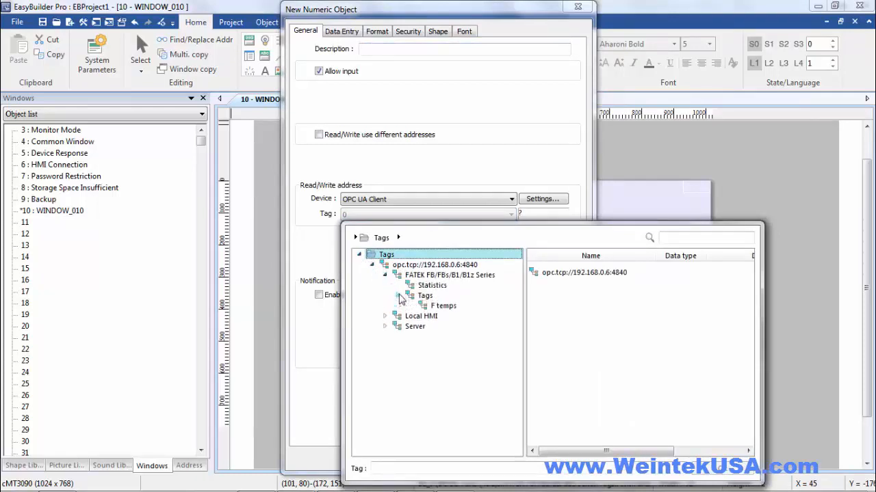
left_click(444, 306)
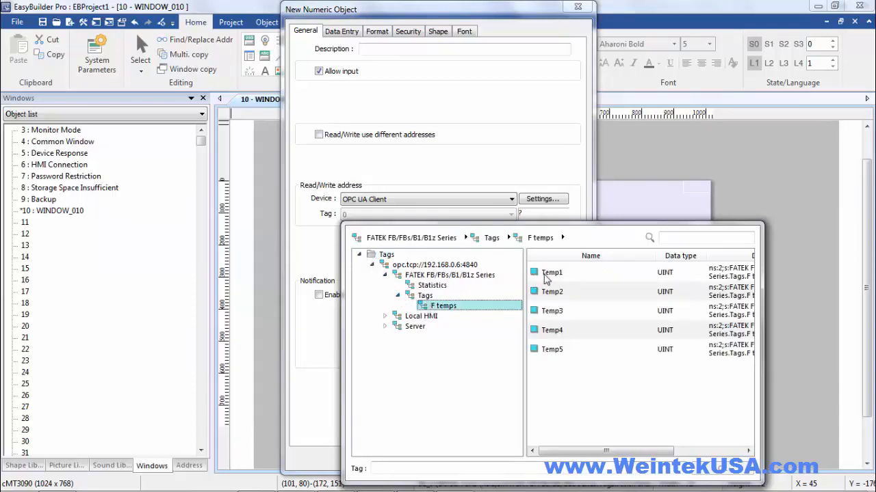
left_click(551, 272)
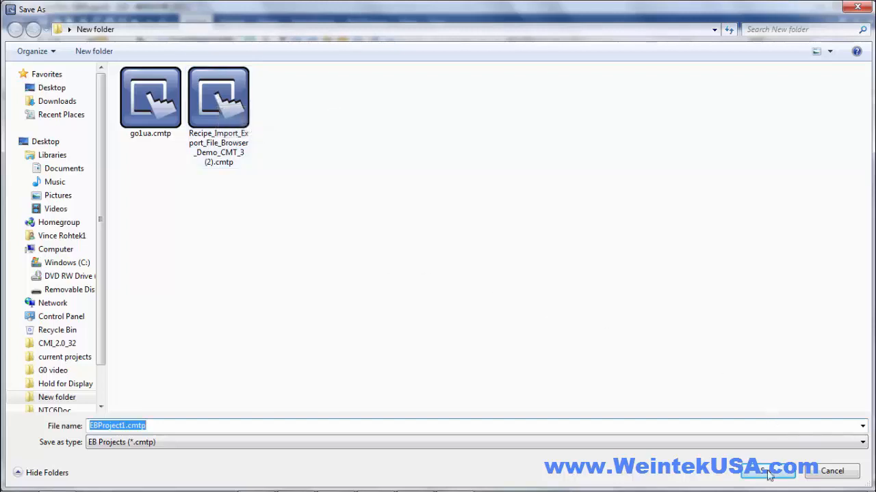
- Save the project as EBProject1.cmtp in New folder to begin compiling
left_click(766, 470)
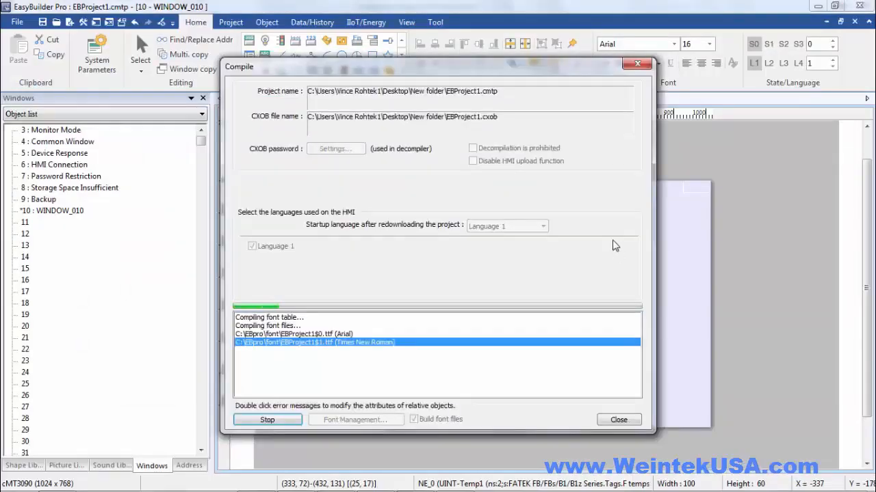